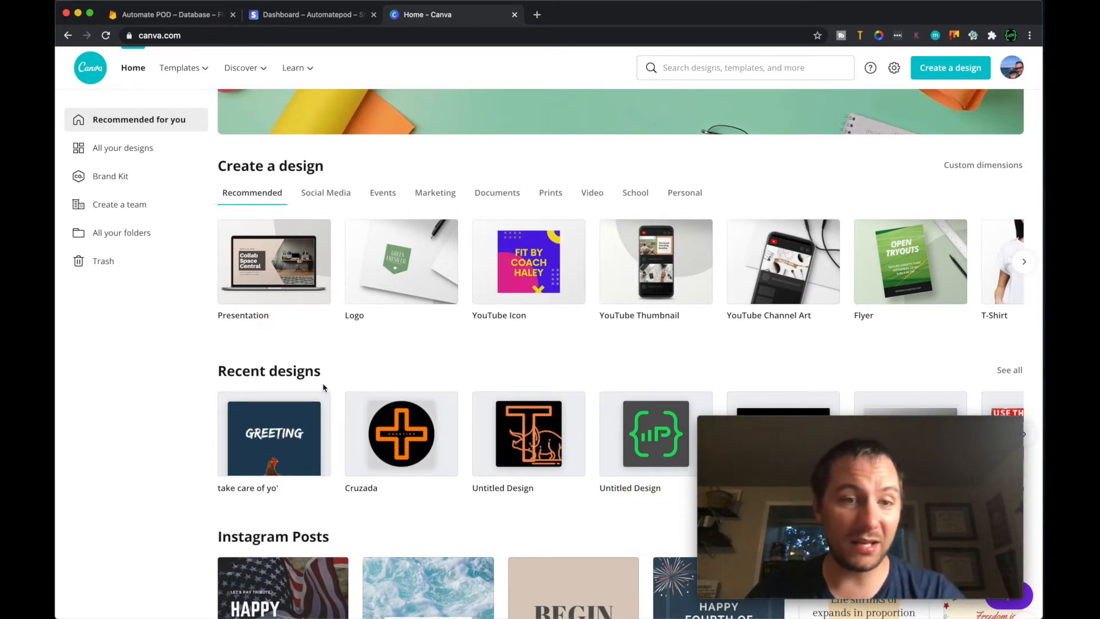
mouse_move(274, 261)
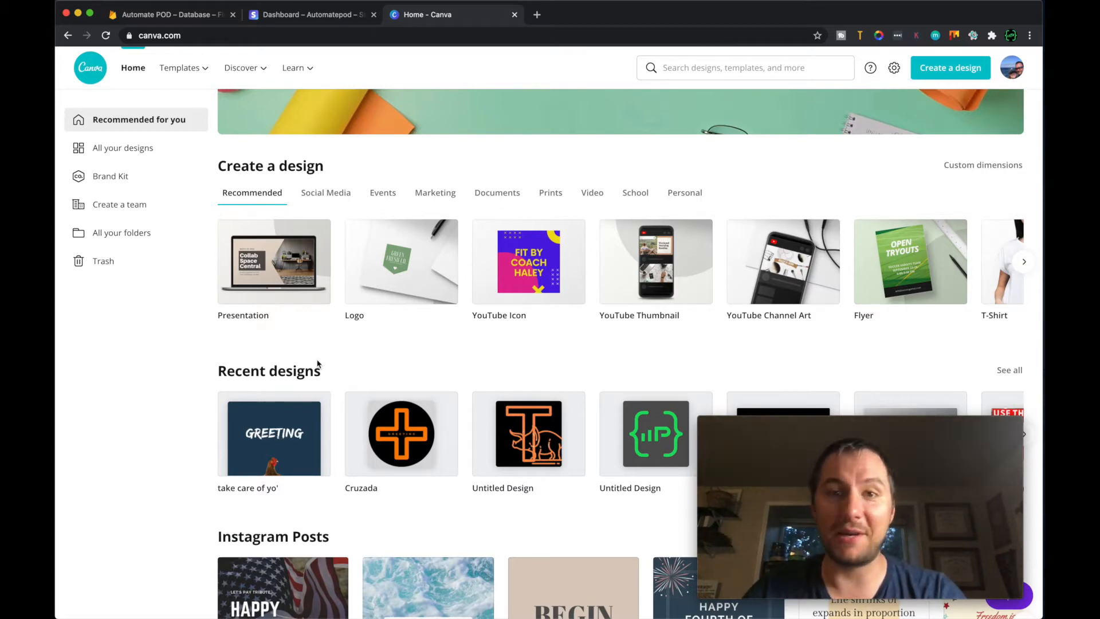
Step: Open the GREETING design with the chicken from Recent designs in the editor
left_click(273, 433)
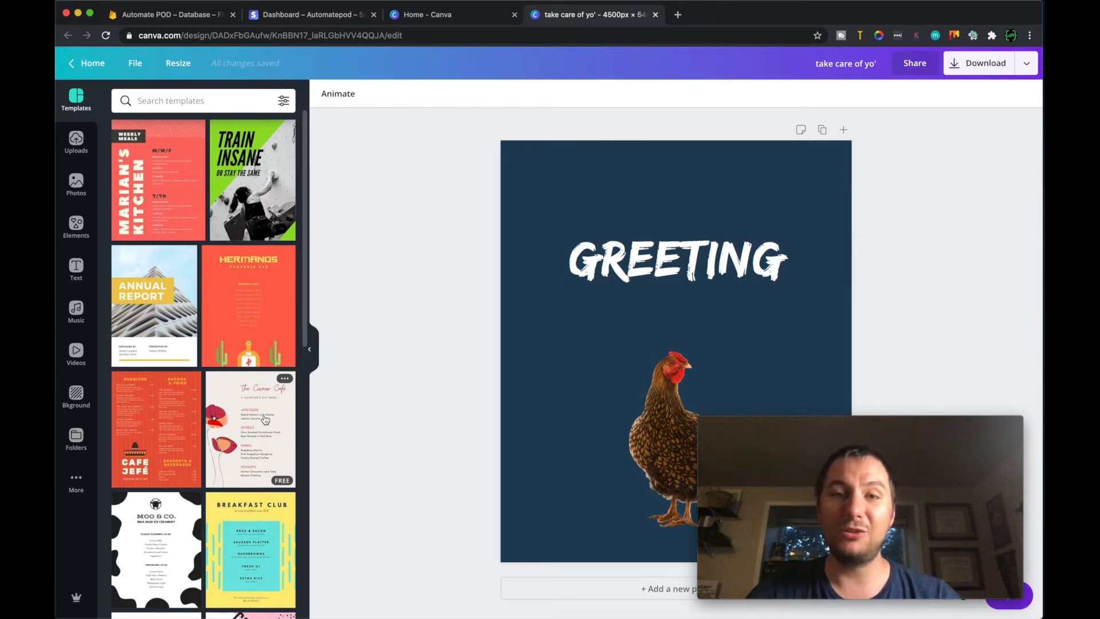
left_click(676, 261)
type("YEAR")
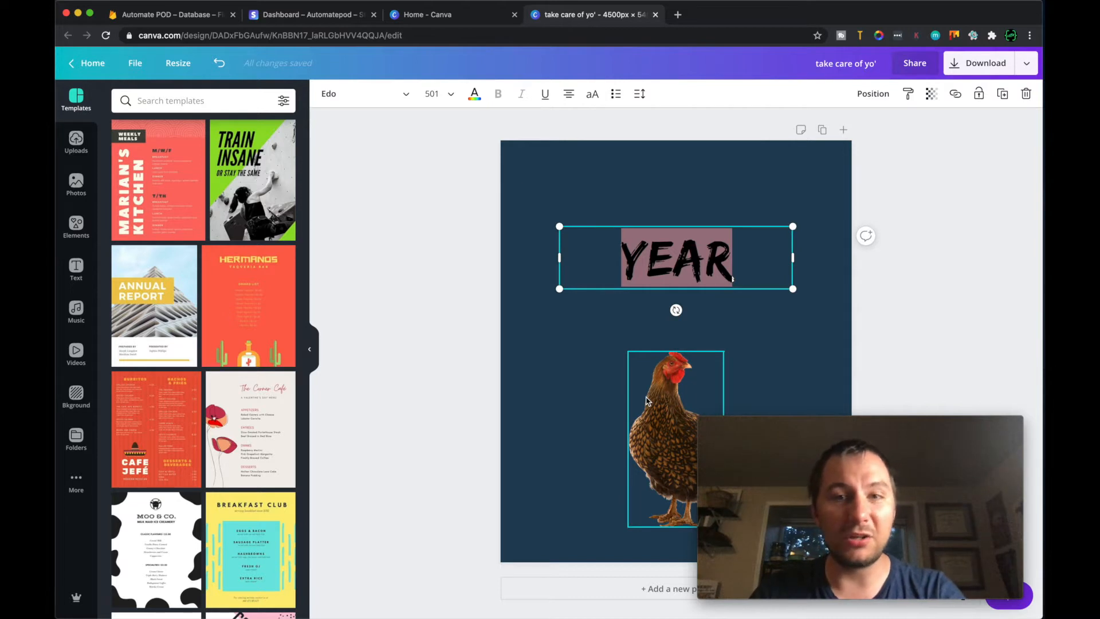
type("199")
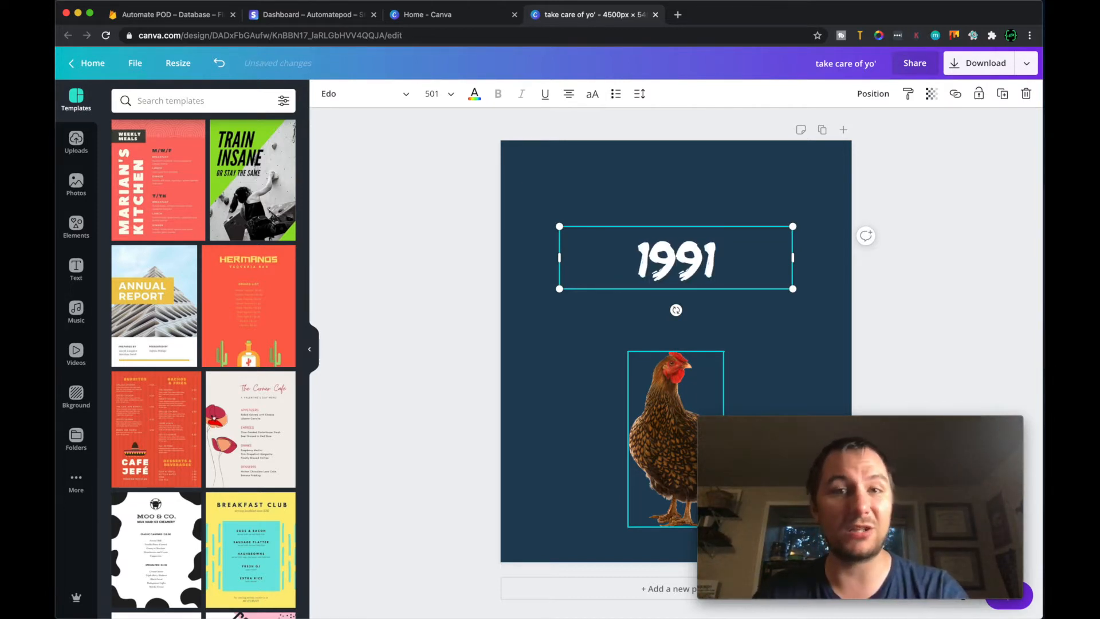
type("1993")
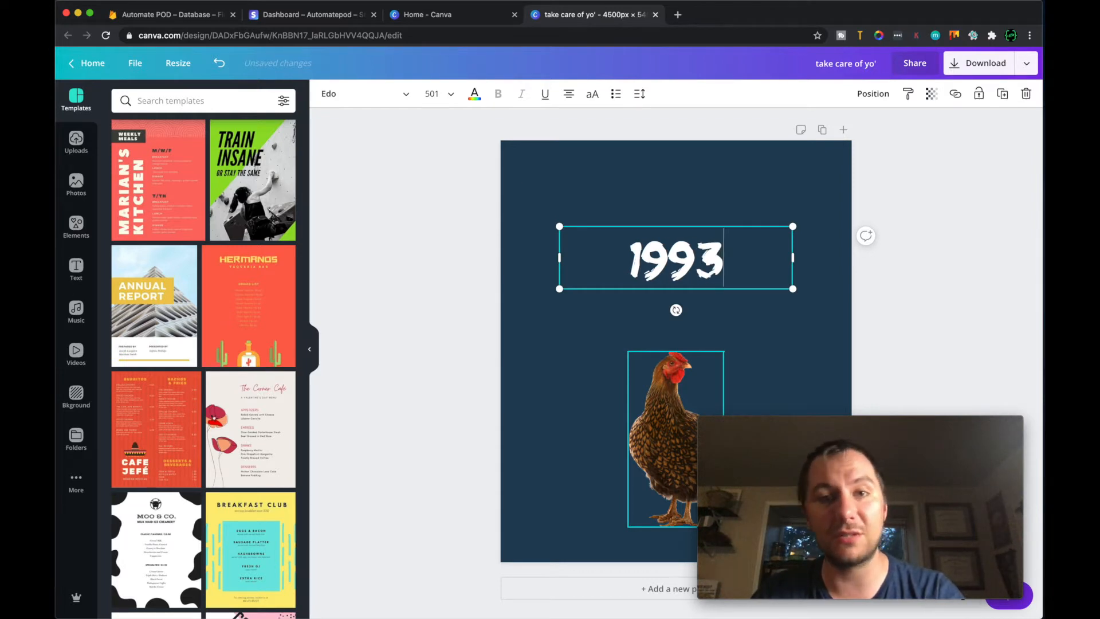
key("Backspace")
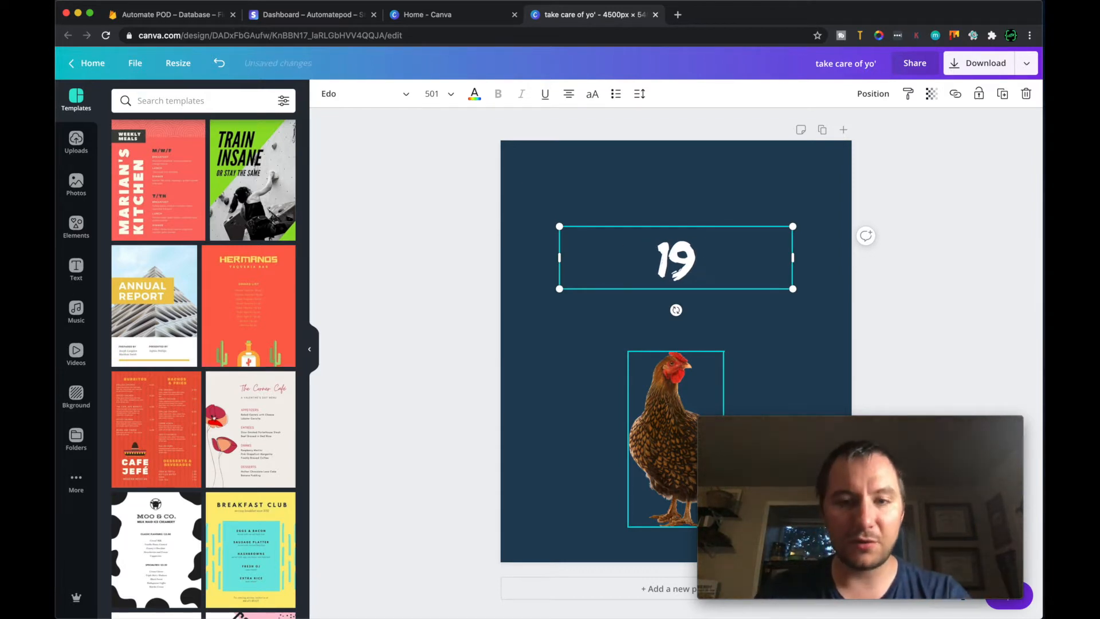
type("GREETING")
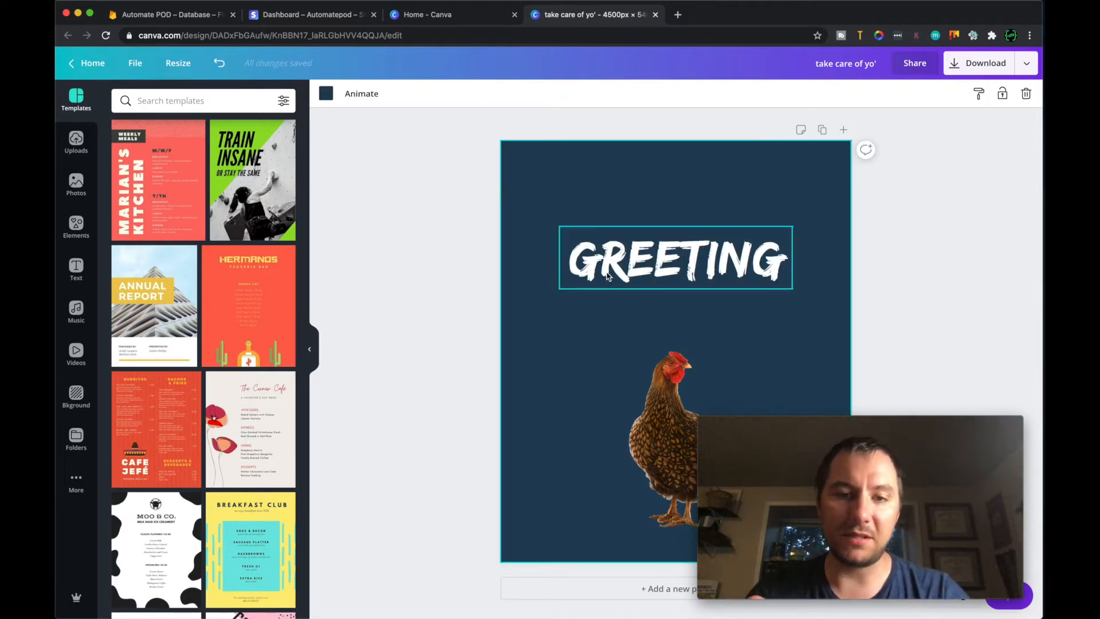
left_click(978, 64)
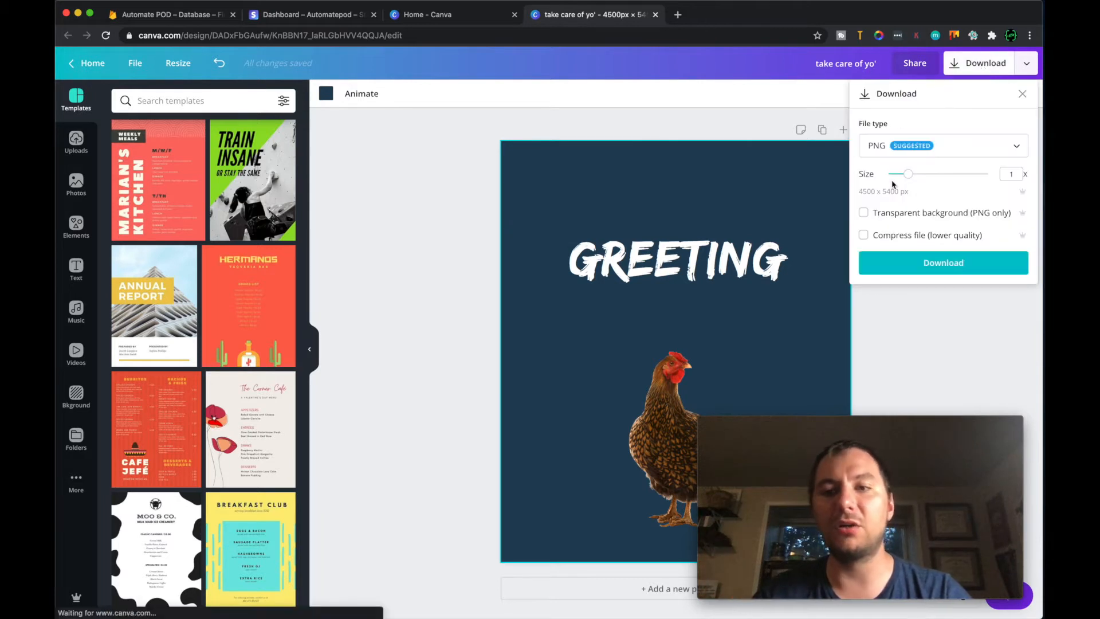
left_click(864, 213)
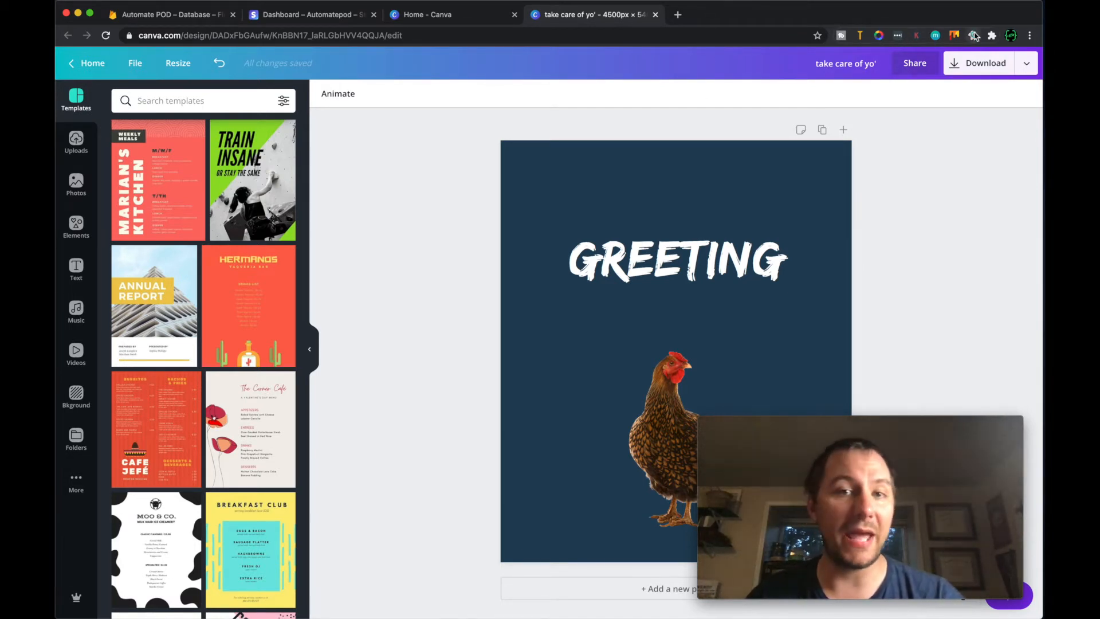
mouse_move(971, 35)
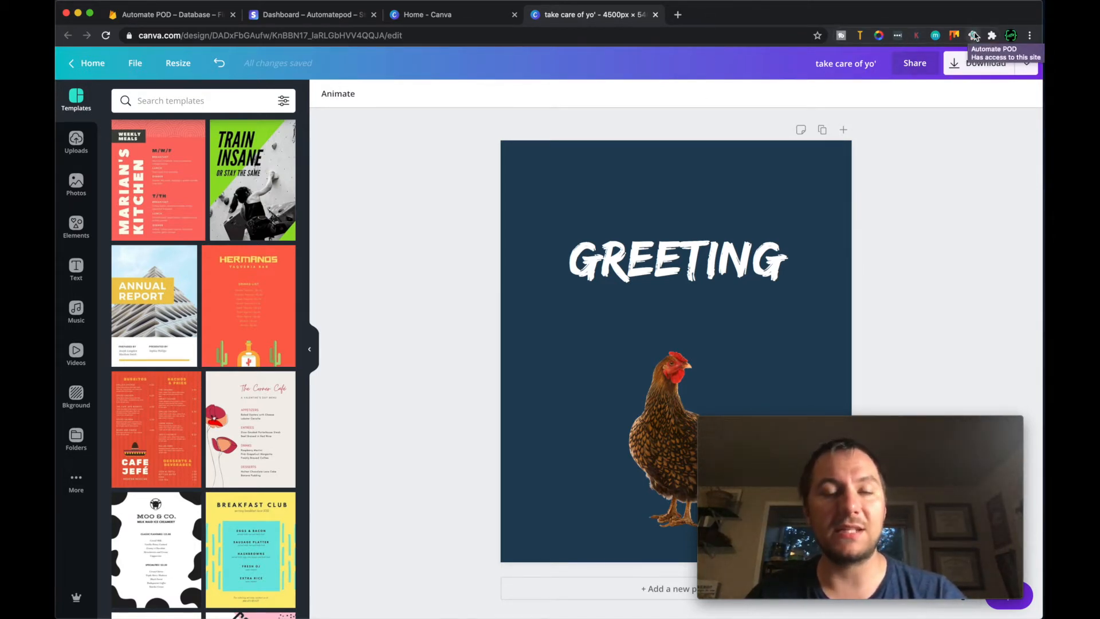
Step: Open the AutomatePOD panel and cancel out of the Choose File dialog without picking a CSV
left_click(971, 34)
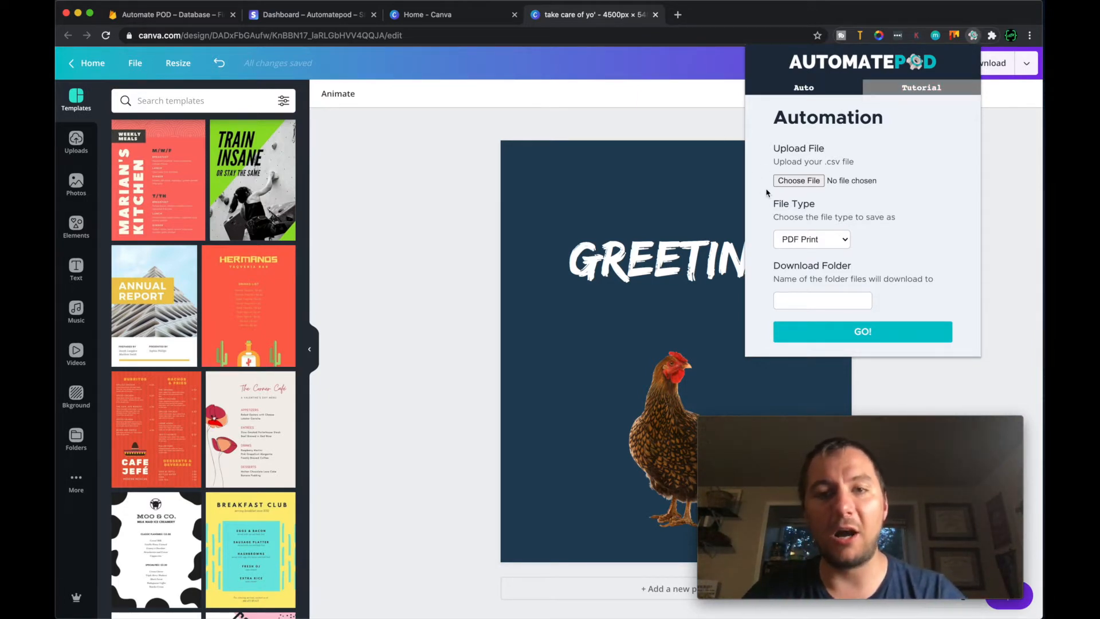
mouse_move(762, 179)
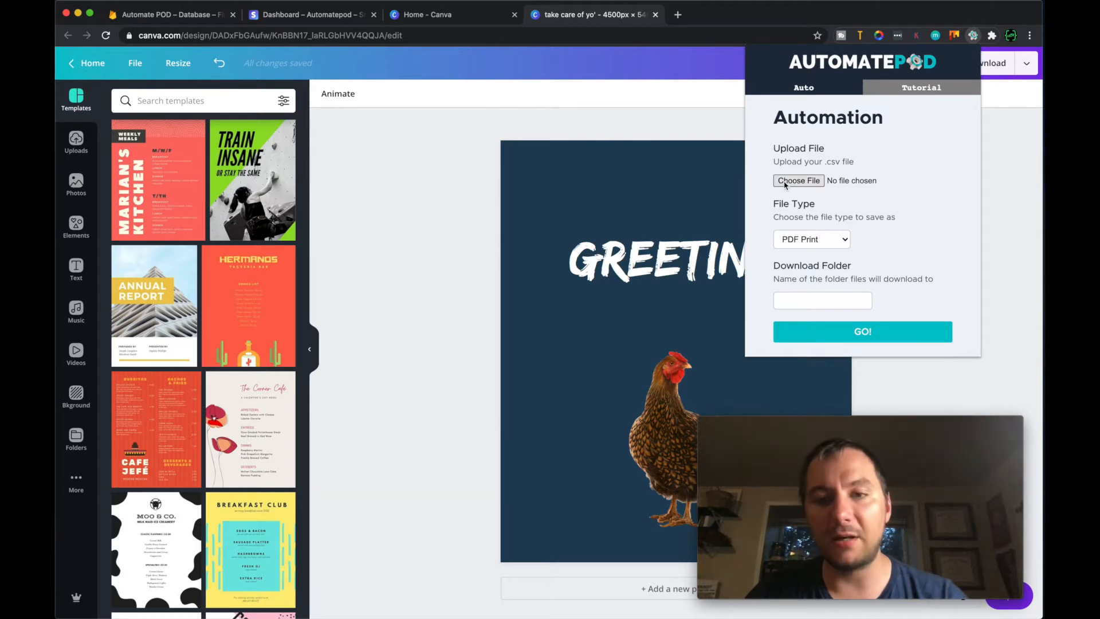
left_click(798, 181)
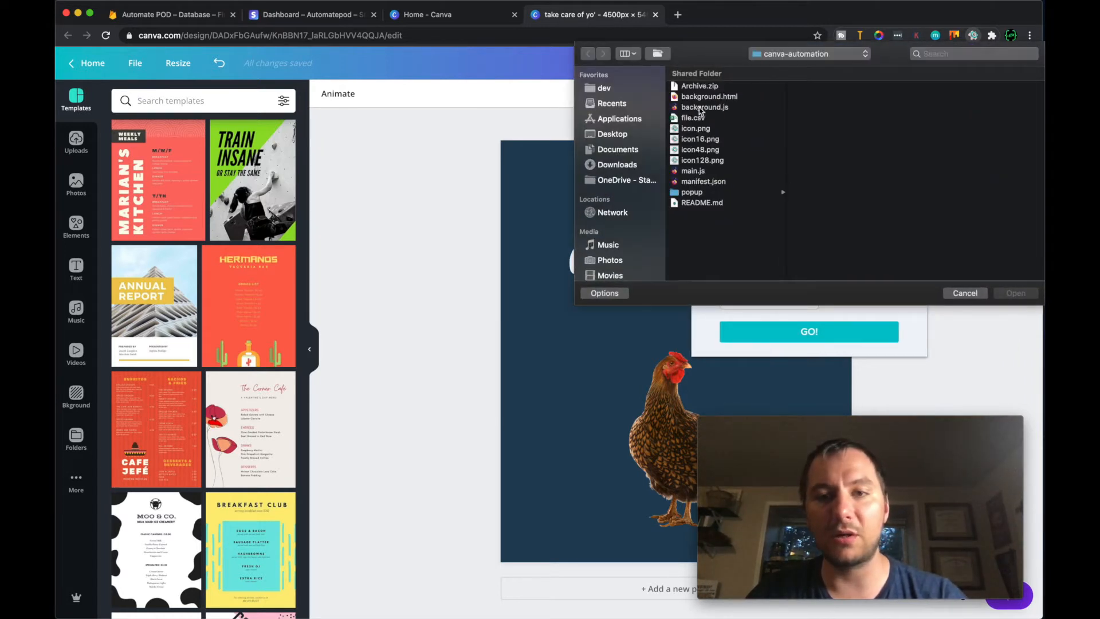
left_click(964, 293)
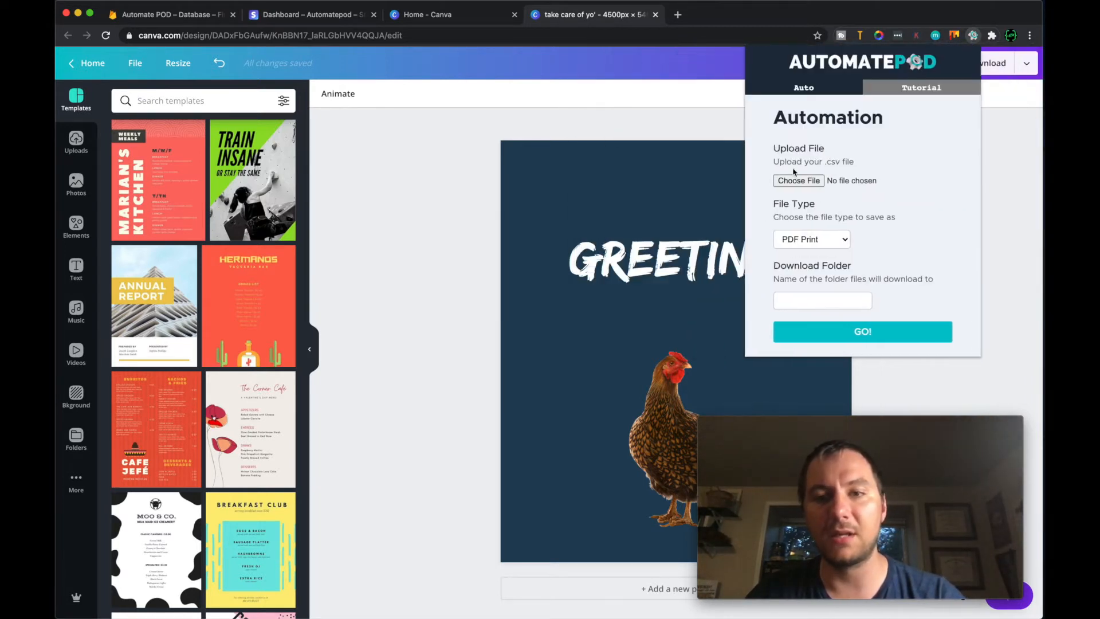
Step: Bring up the canva-automation folder to preview file.csv with YO/HEY and 1995.png/1996.png
left_click(798, 181)
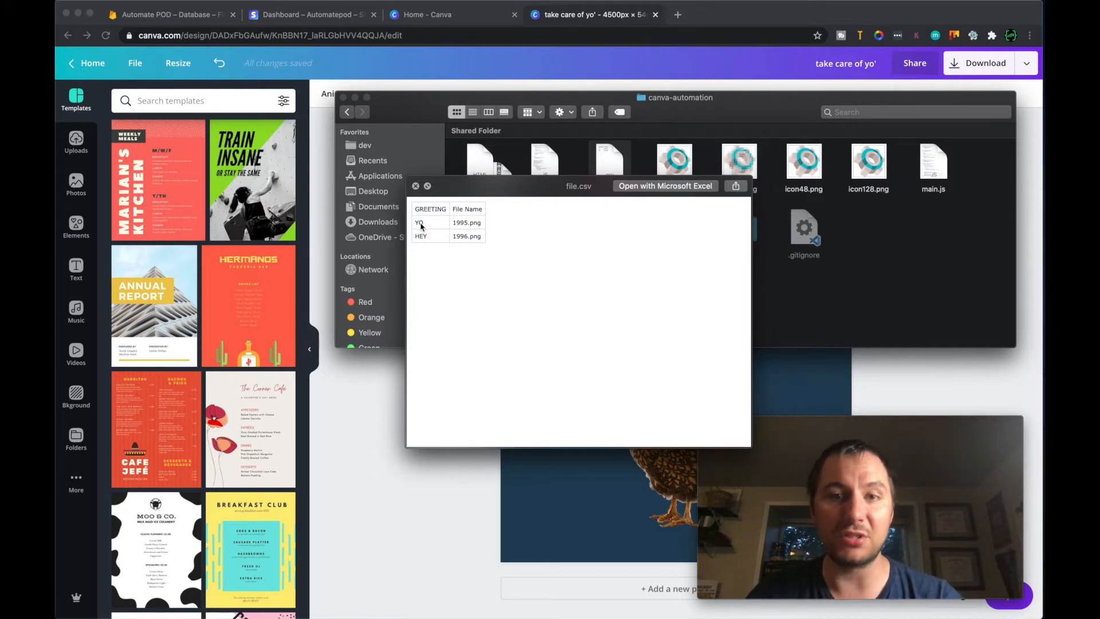
mouse_move(420, 228)
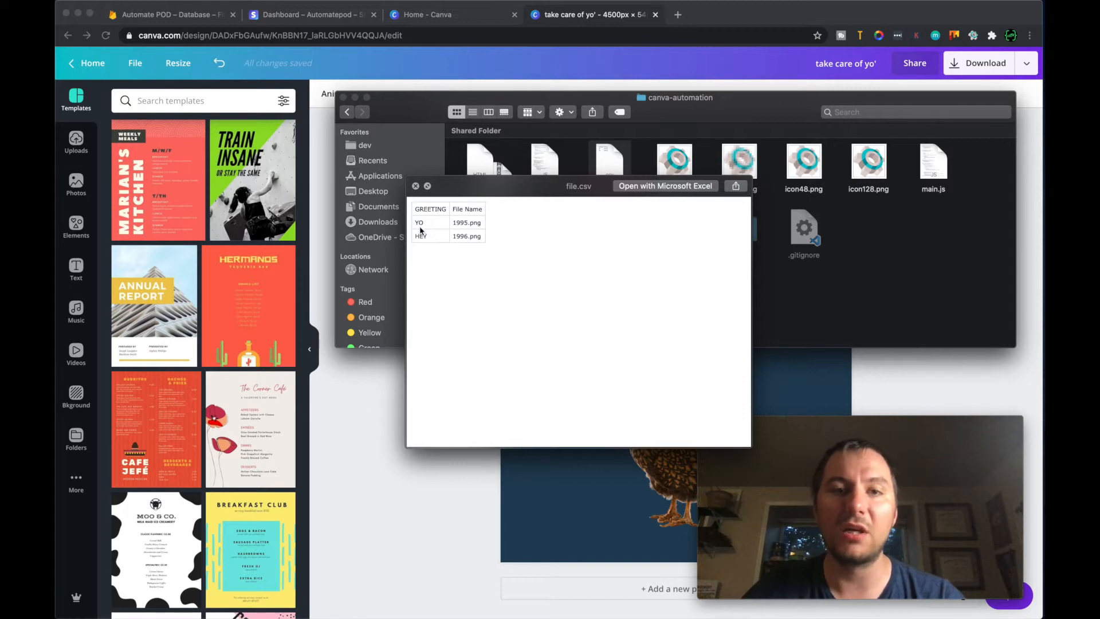
mouse_move(439, 259)
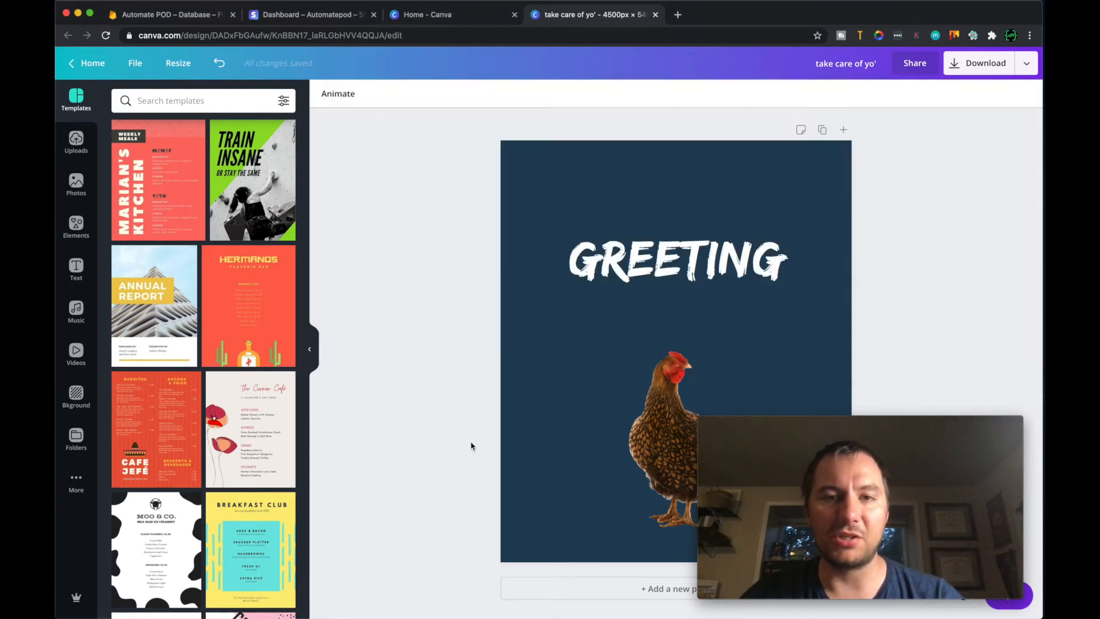
Step: In AutomatePOD, set output to PNG, download folder 'yt', and enable transparent PNG
left_click(1011, 35)
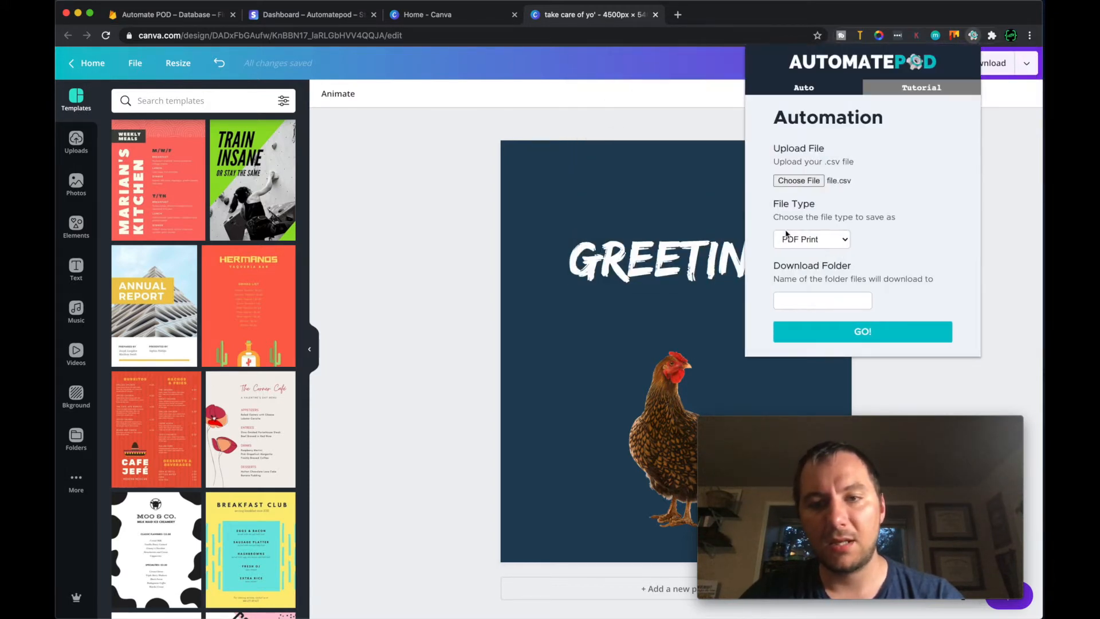
left_click(811, 238)
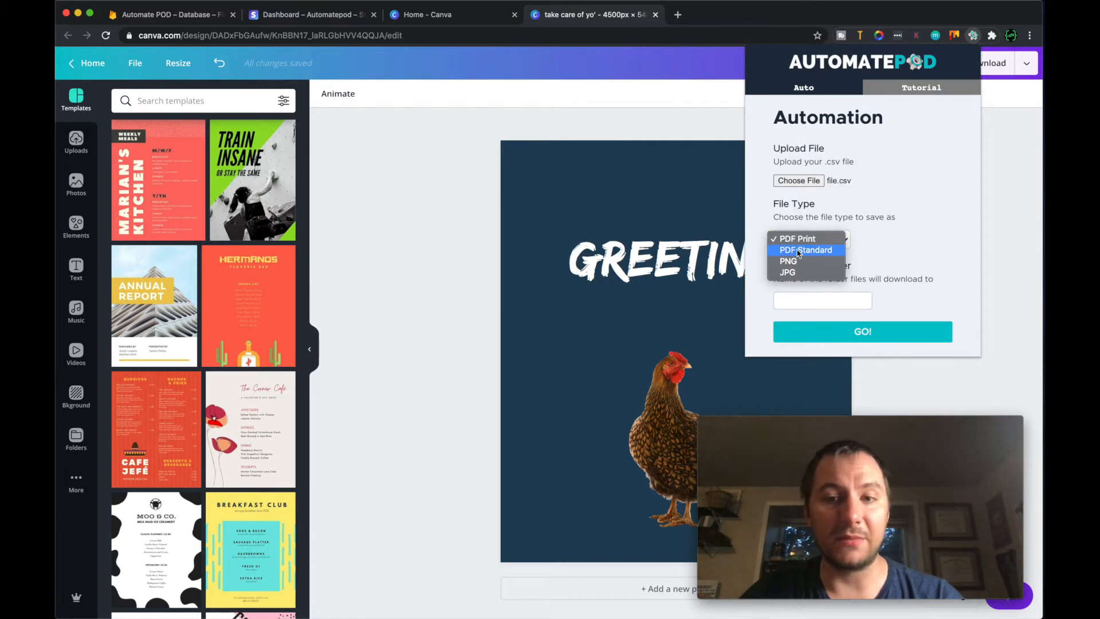
mouse_move(789, 261)
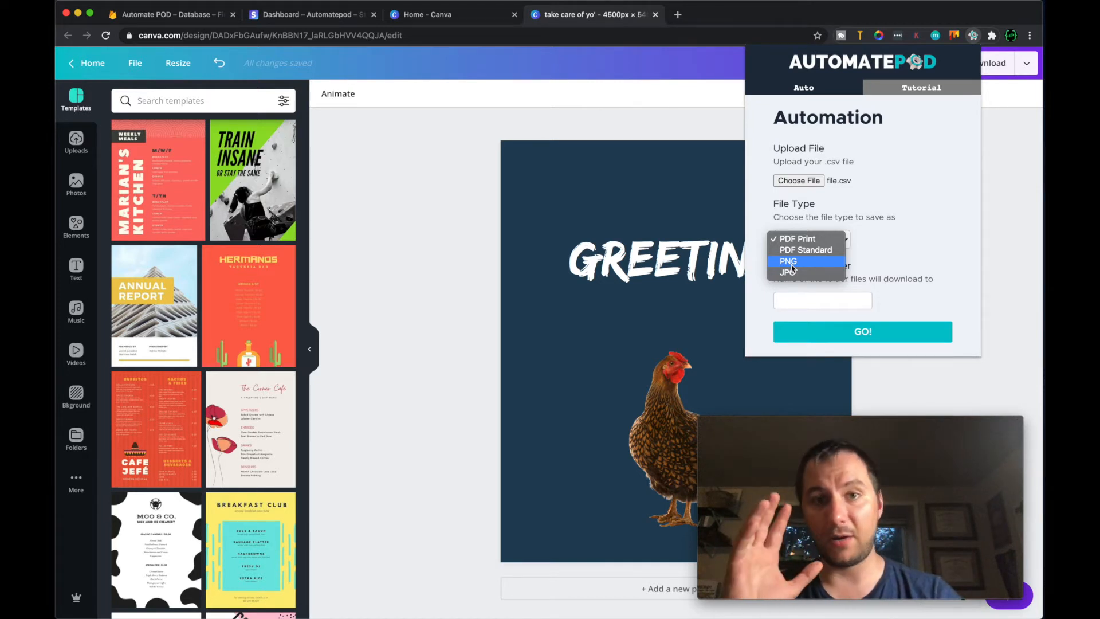
left_click(788, 261)
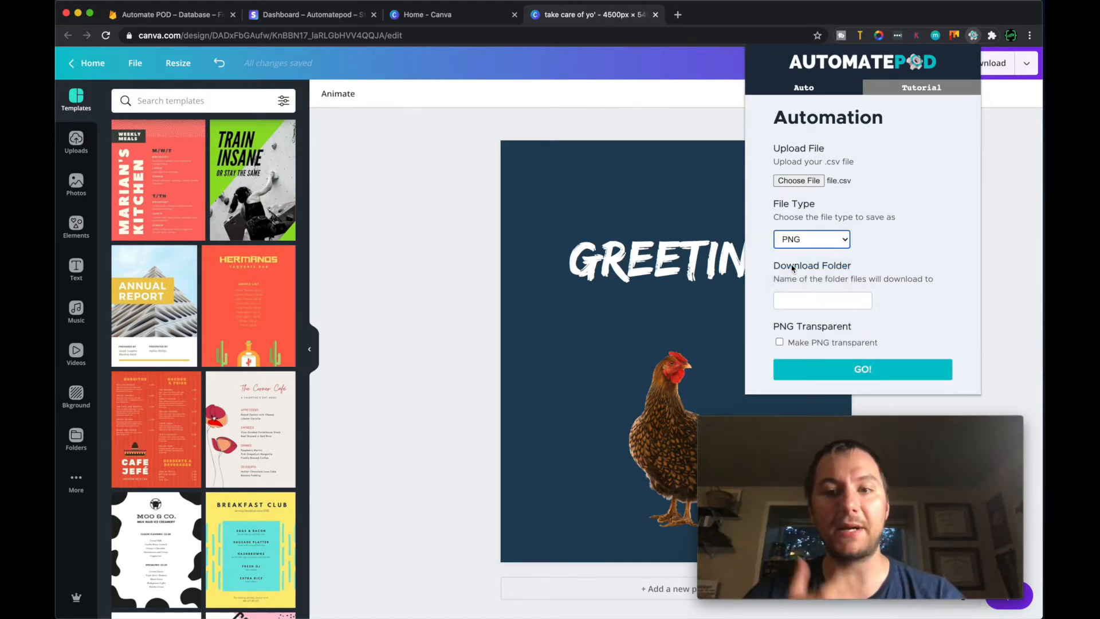
left_click(823, 300)
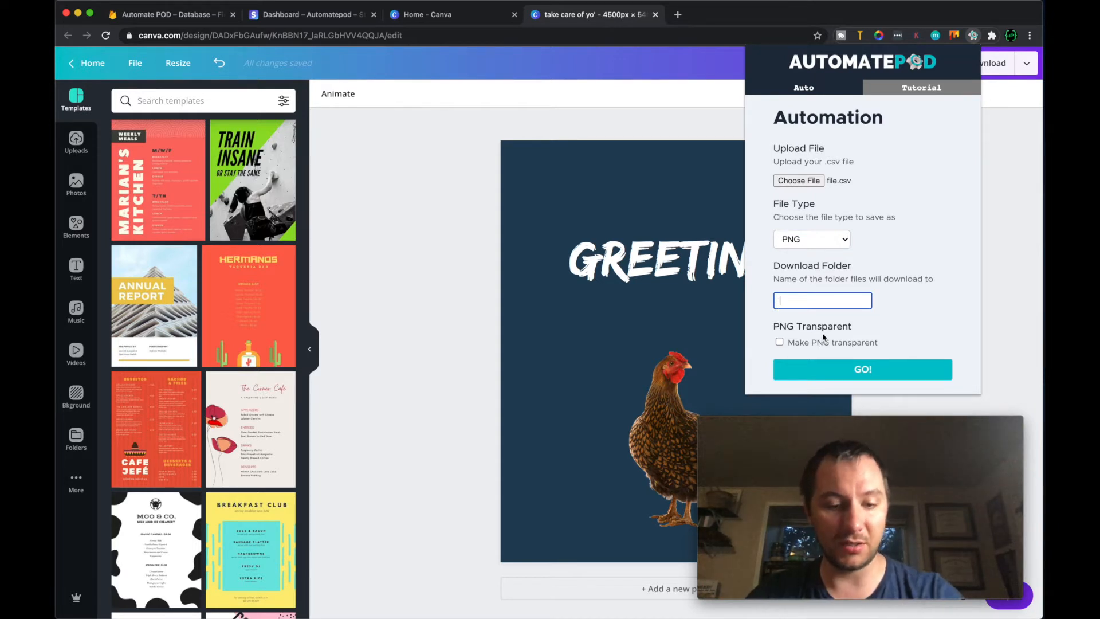
type("yt")
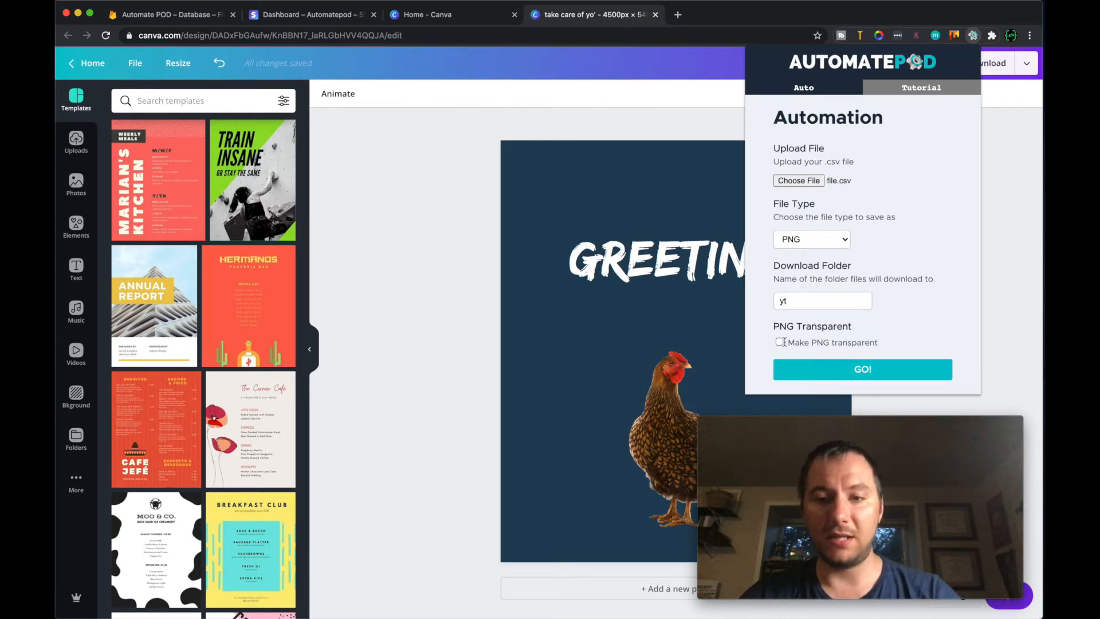
left_click(779, 342)
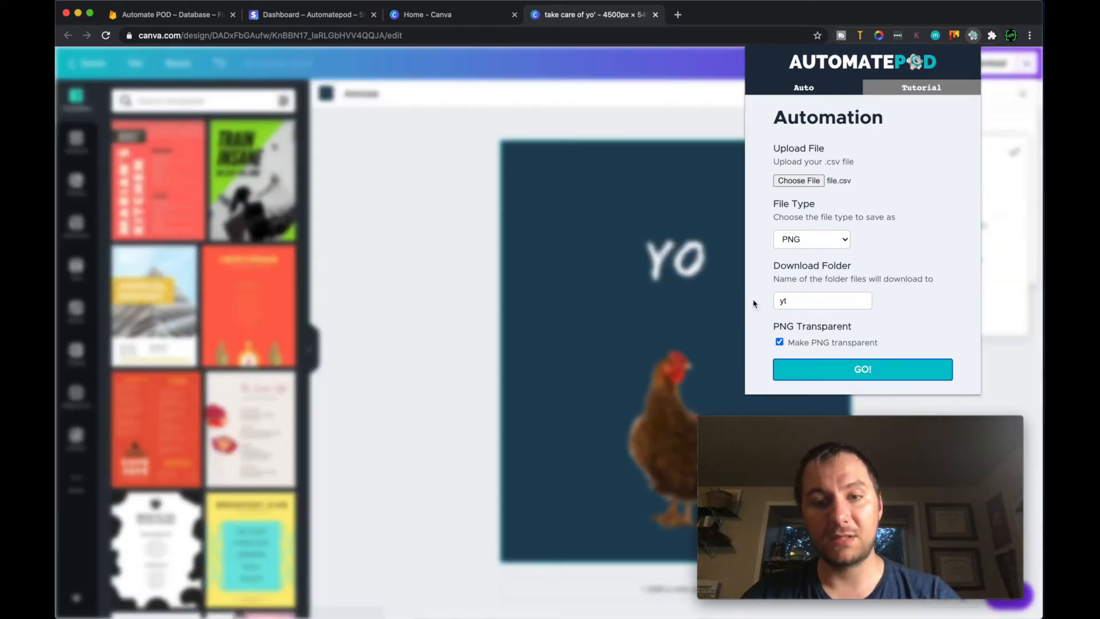
Step: Run the GO! batch export and open the downloaded 1996.png image
left_click(861, 369)
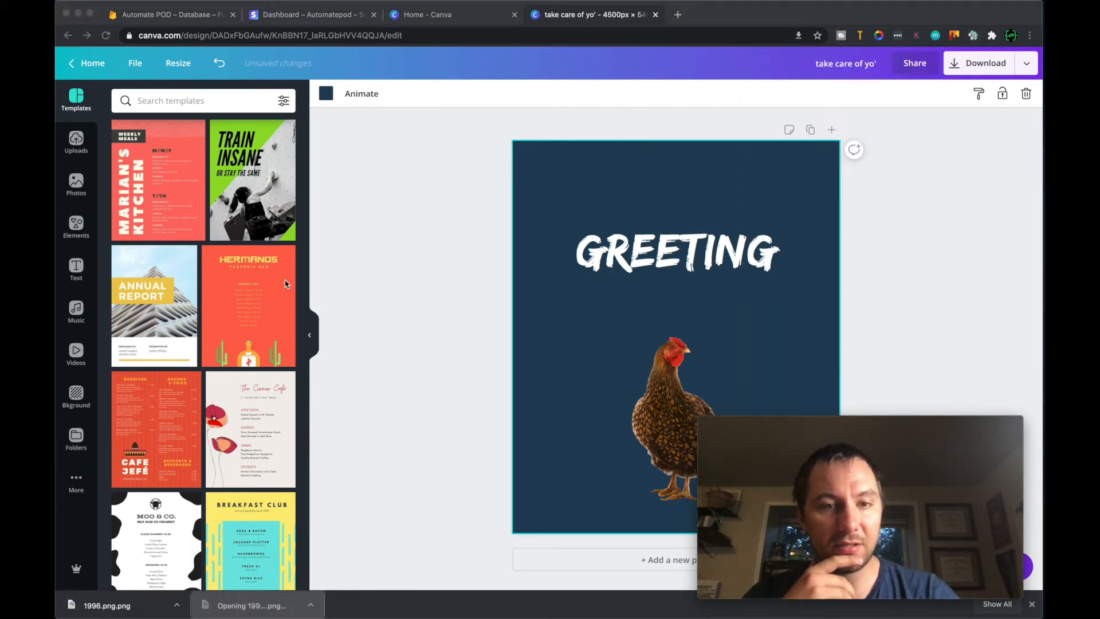
left_click(250, 605)
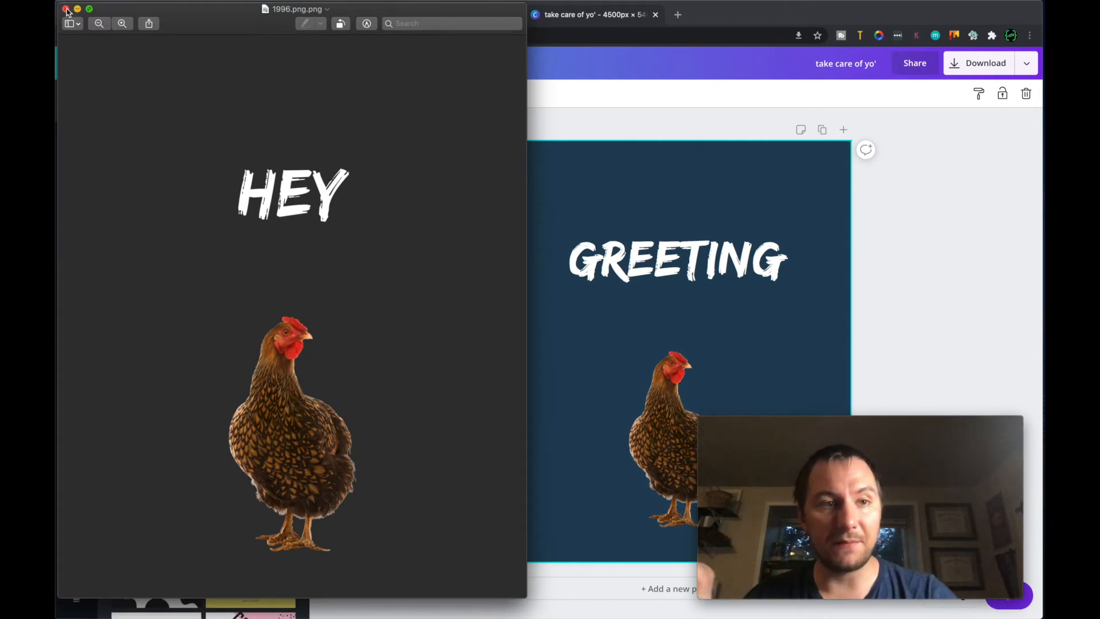
Step: Close the Preview of the exported HEY image, returning to the Canva design
left_click(64, 9)
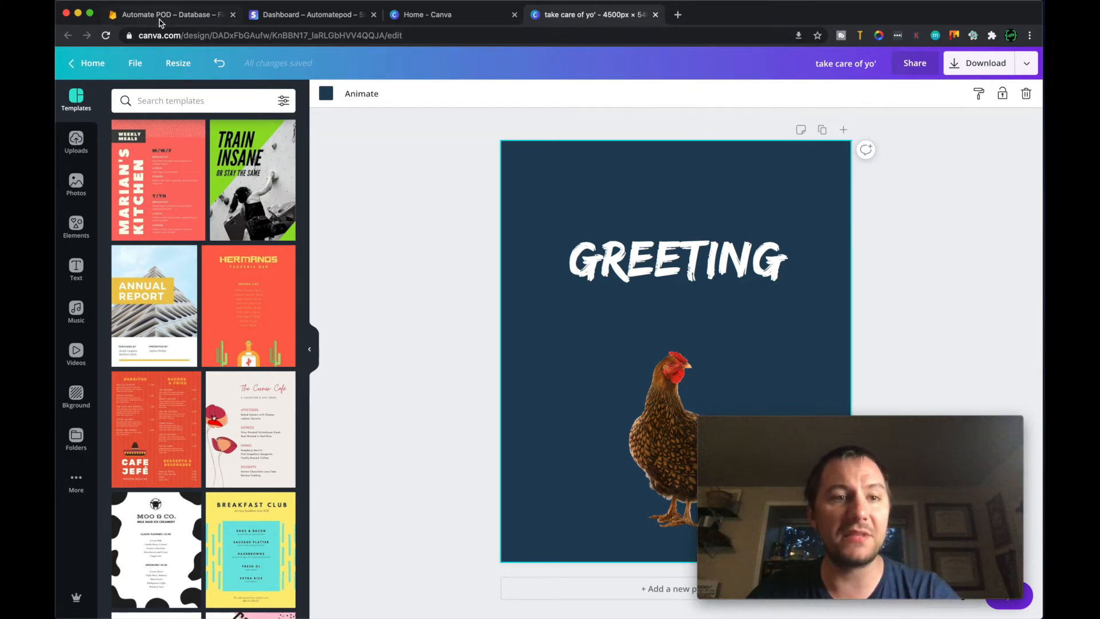
mouse_move(165, 22)
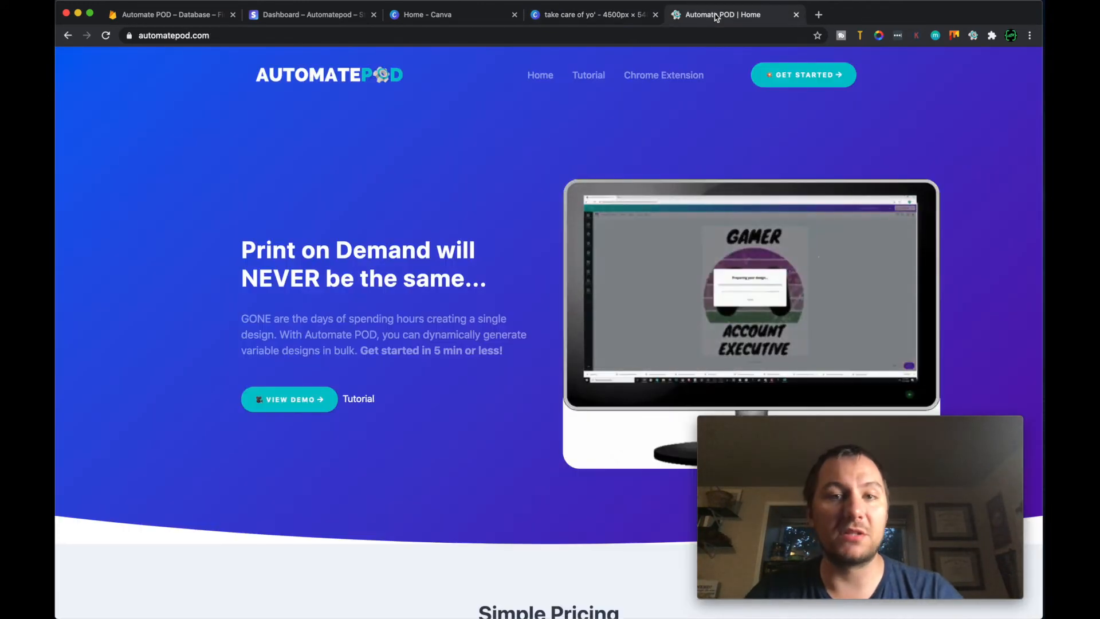
mouse_move(642, 109)
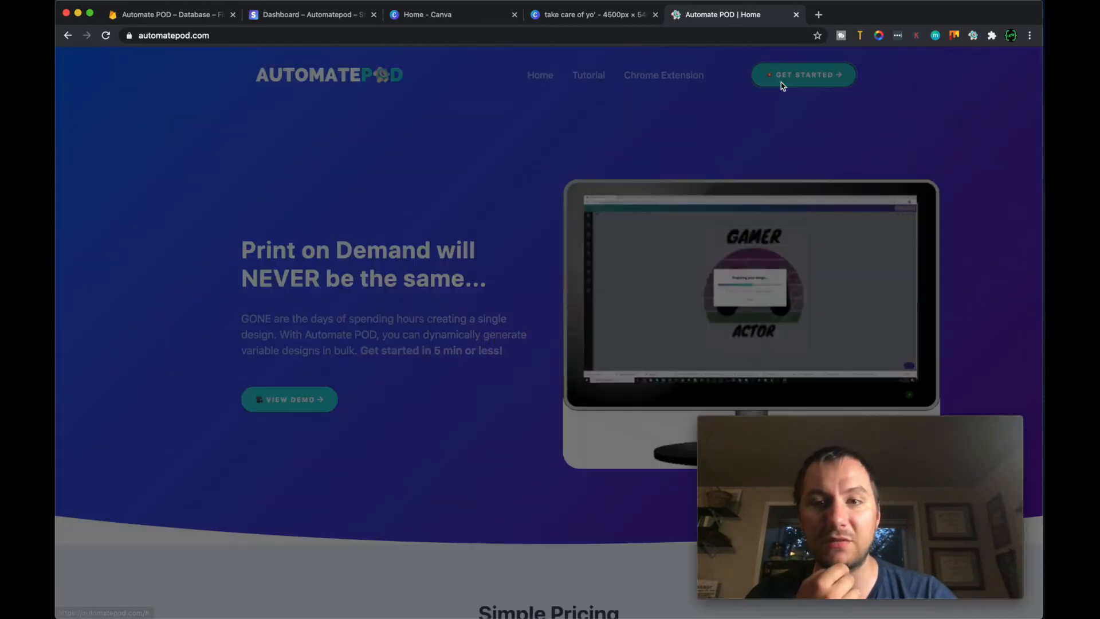
Step: Go to the AutomatePOD account subscription page via GET STARTED
left_click(803, 74)
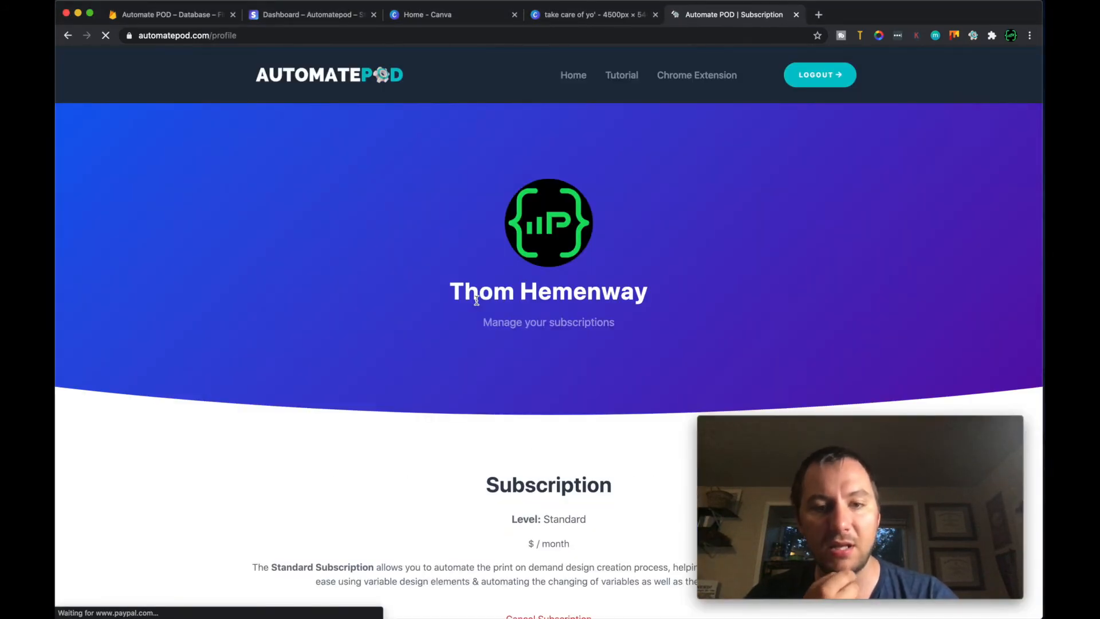
Step: Review the Standard subscription section, then switch to the Stripe Dashboard tab
scroll("down", 3)
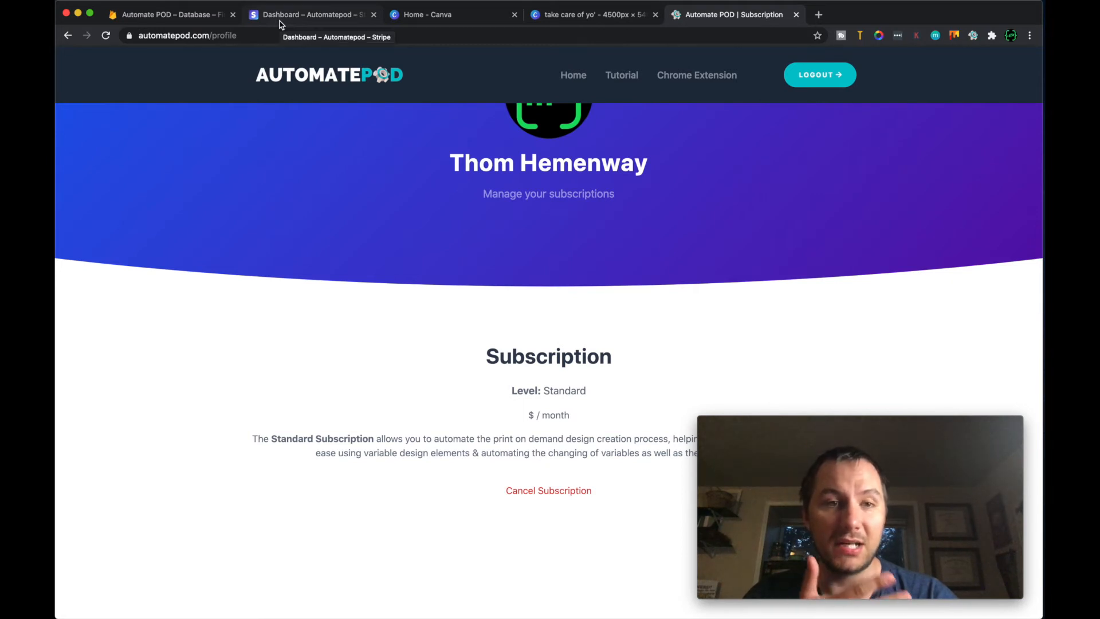
left_click(314, 15)
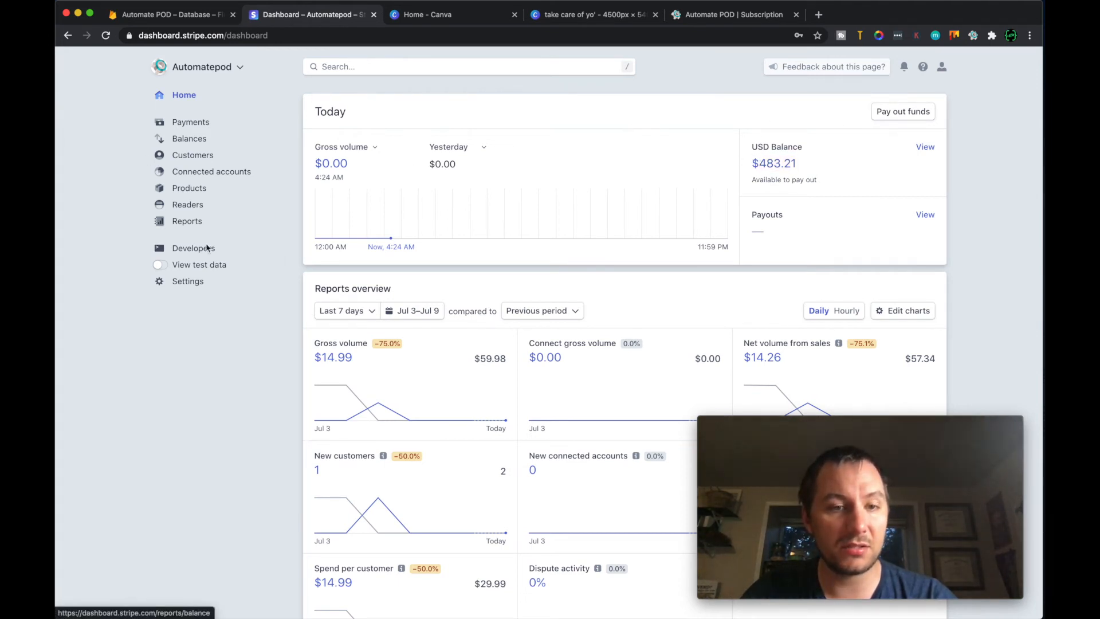
mouse_move(165, 160)
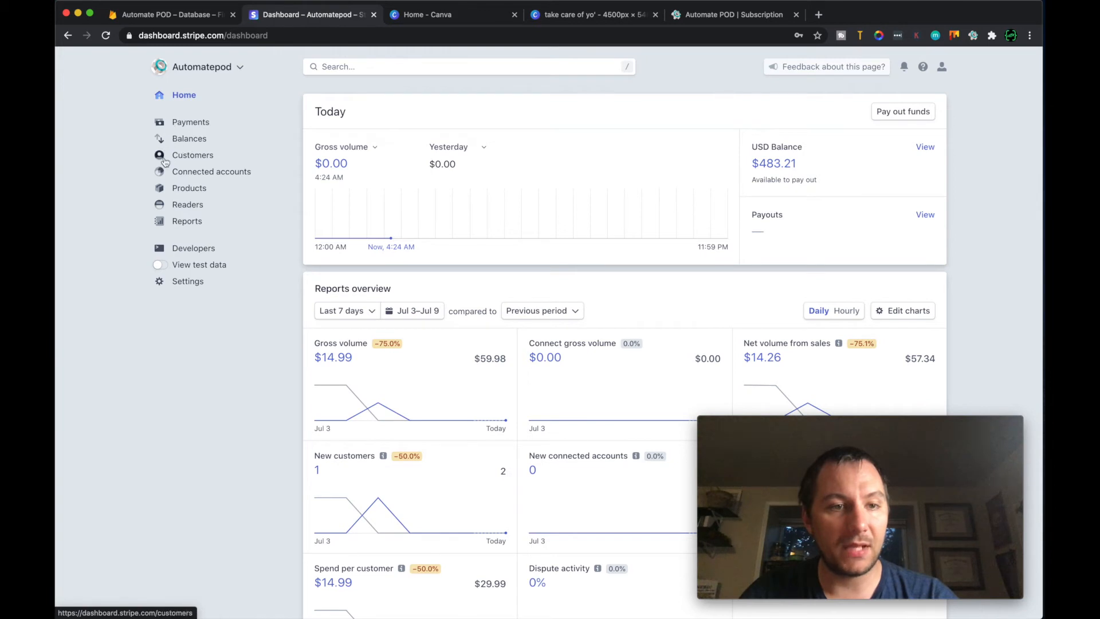
Step: Set the Stripe reports overview period to Last 4 weeks
scroll("down", 3)
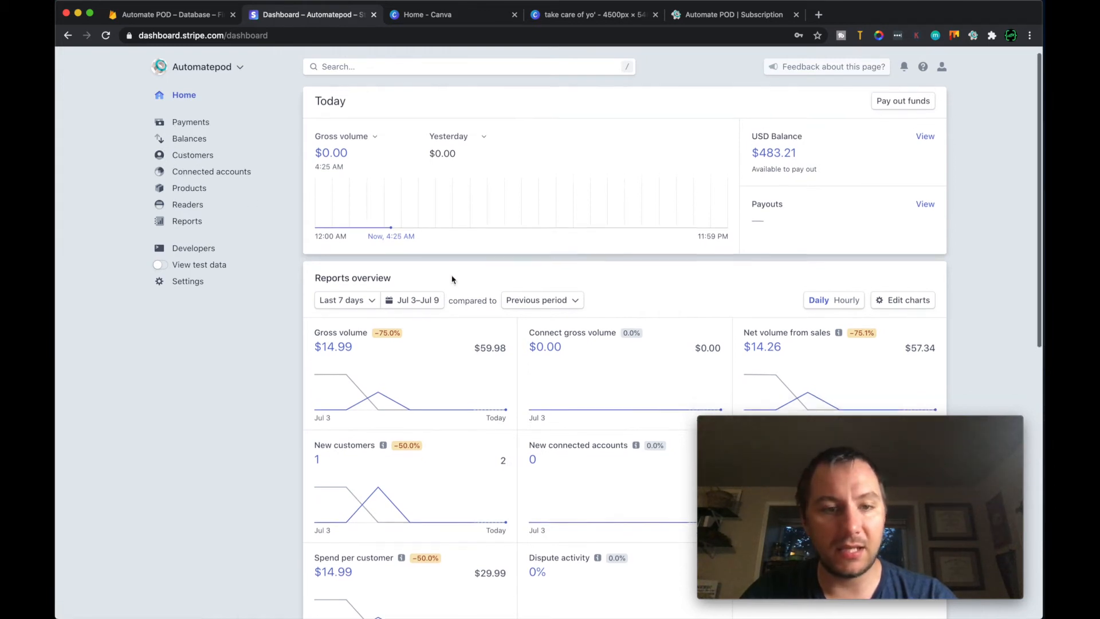
left_click(346, 296)
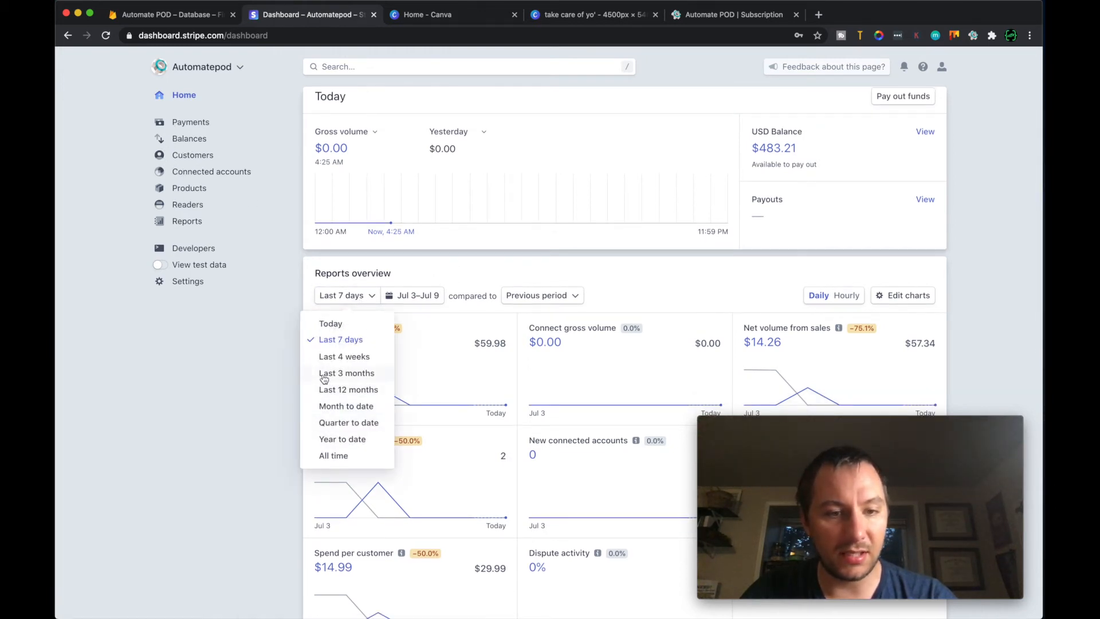
left_click(343, 356)
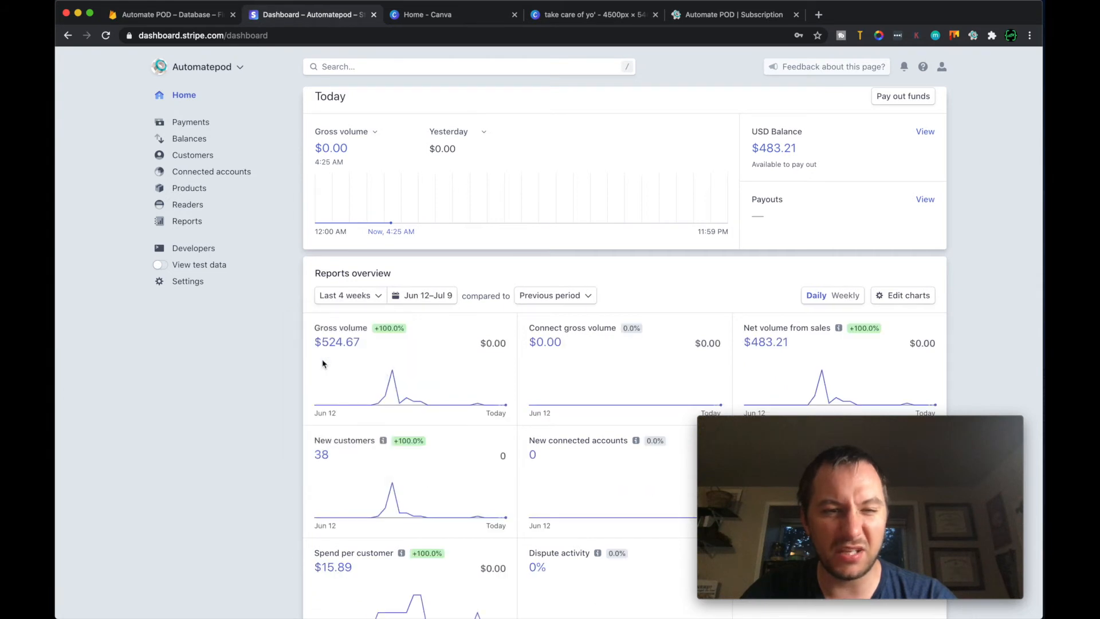
Step: Scroll through the four-week charts showing 38 new customers, 33 subscribers and $419.99 MRR
scroll("down", 3)
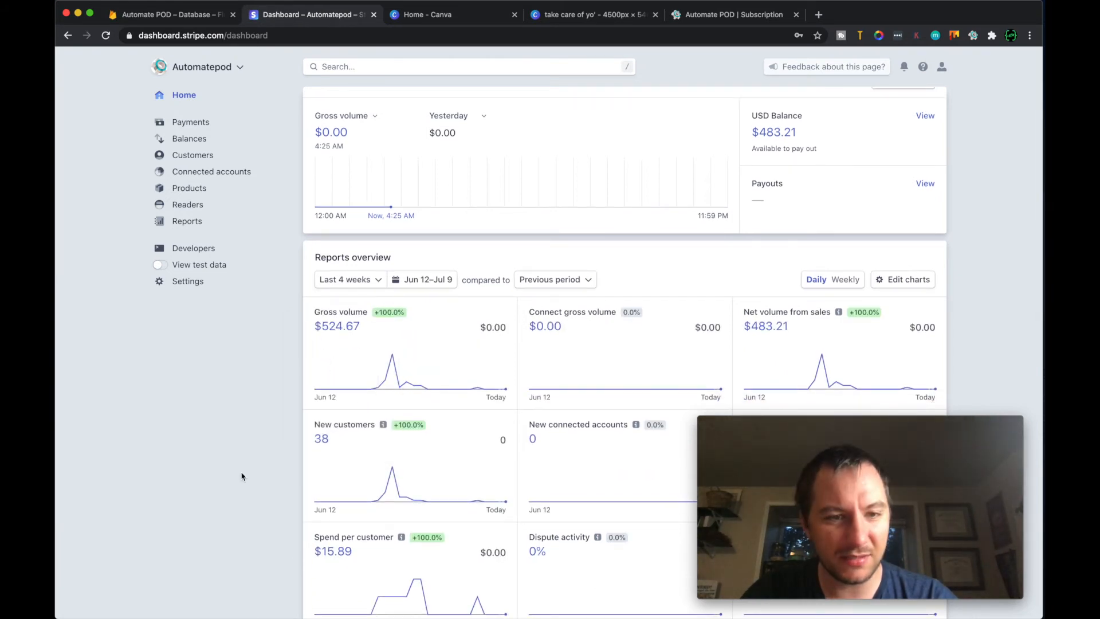
scroll("down", 3)
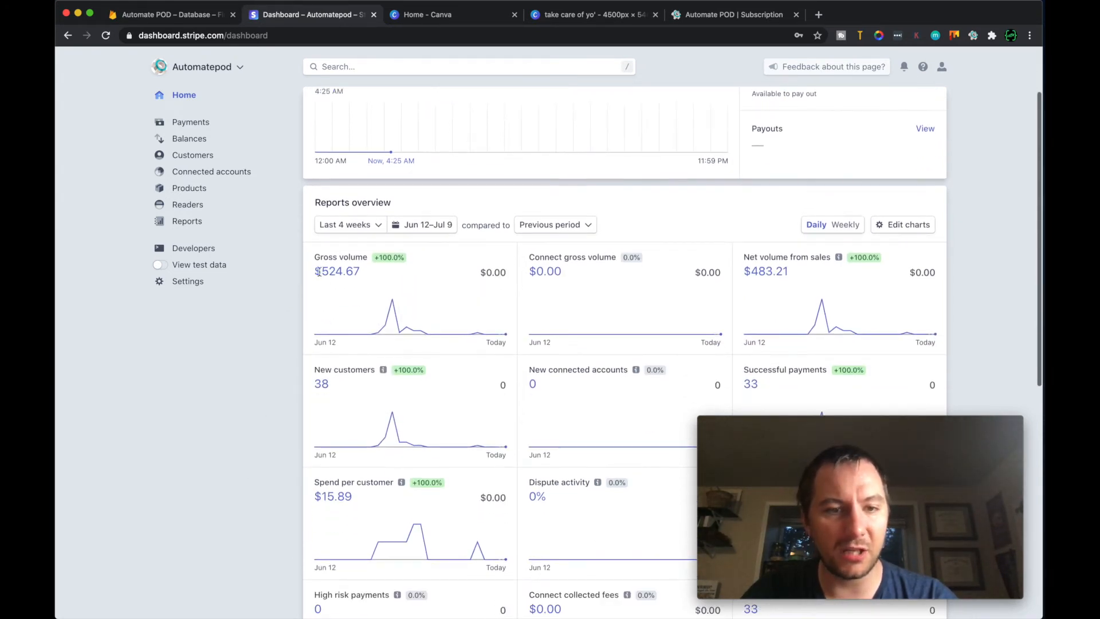
scroll("down", 3)
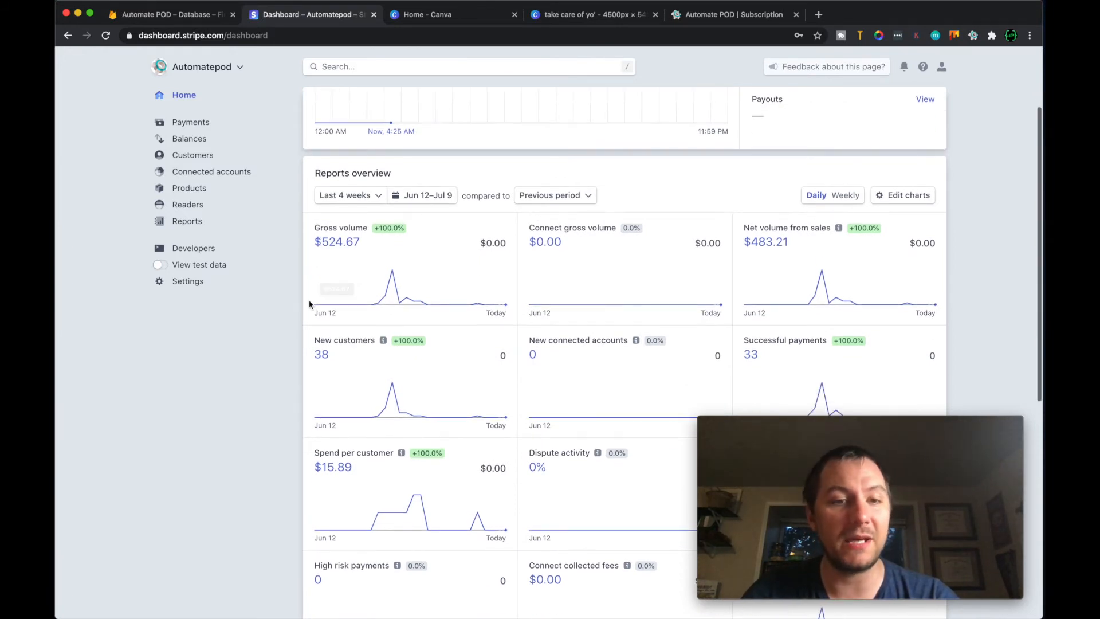
scroll("down", 3)
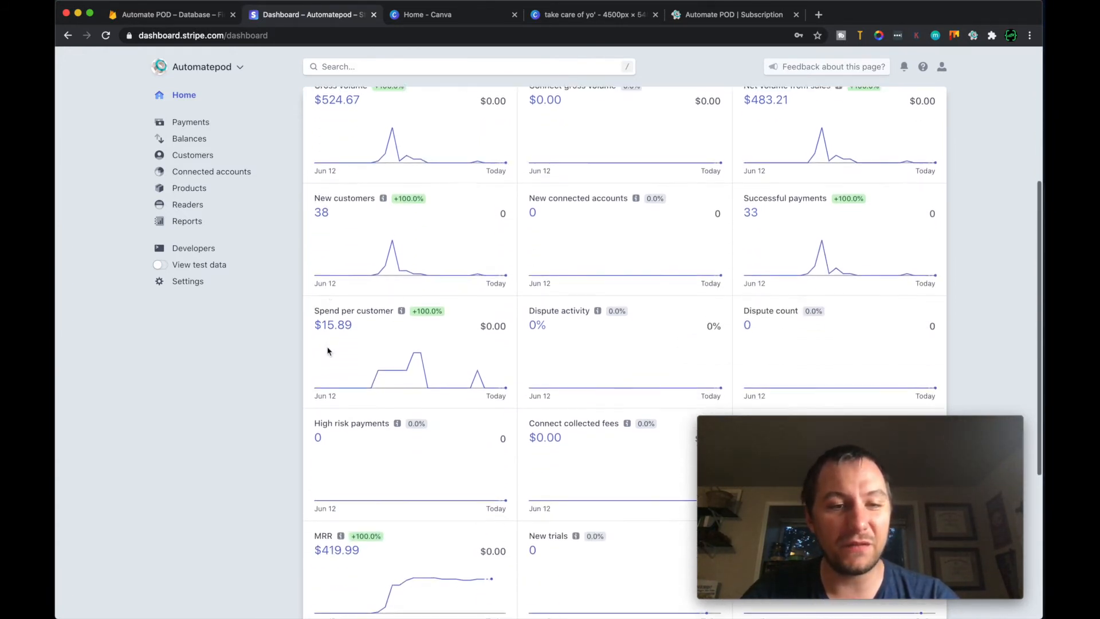
scroll("down", 3)
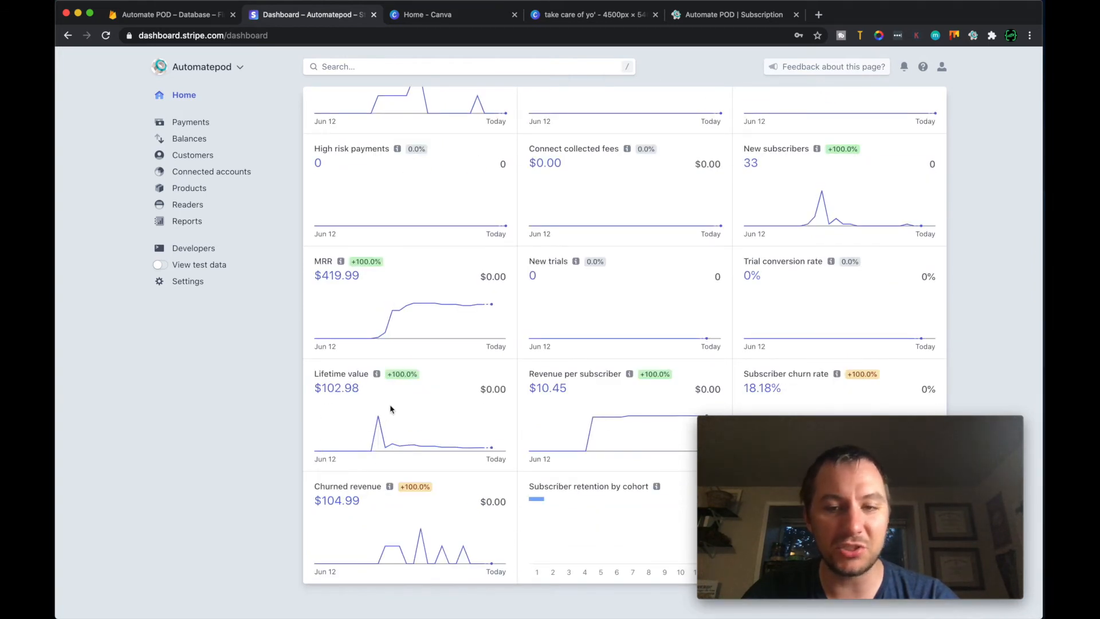
mouse_move(537, 365)
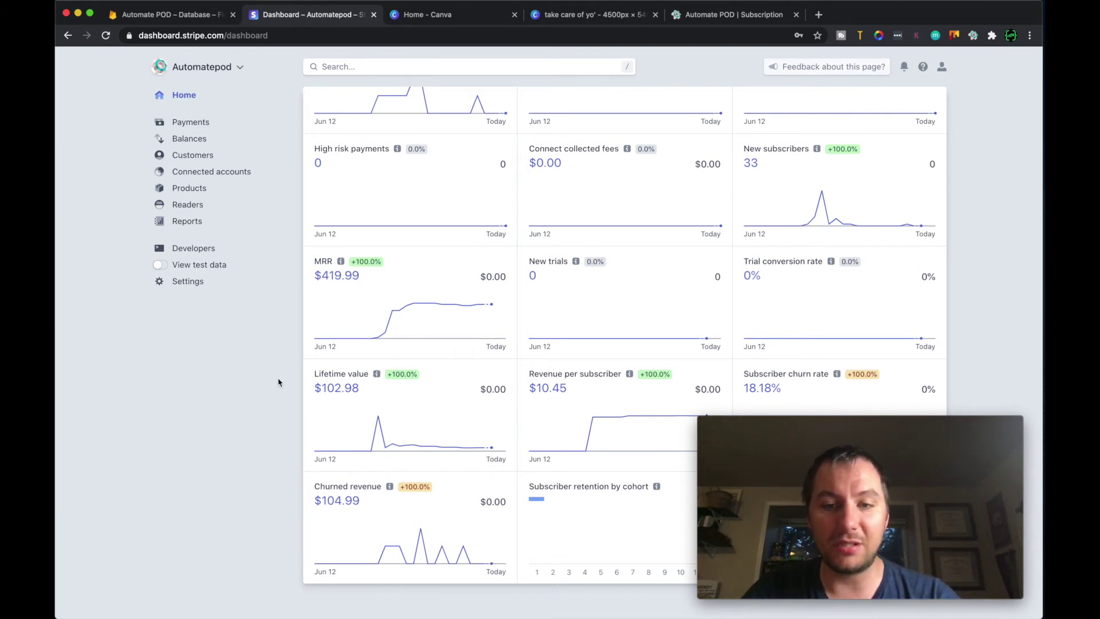
scroll("up", 3)
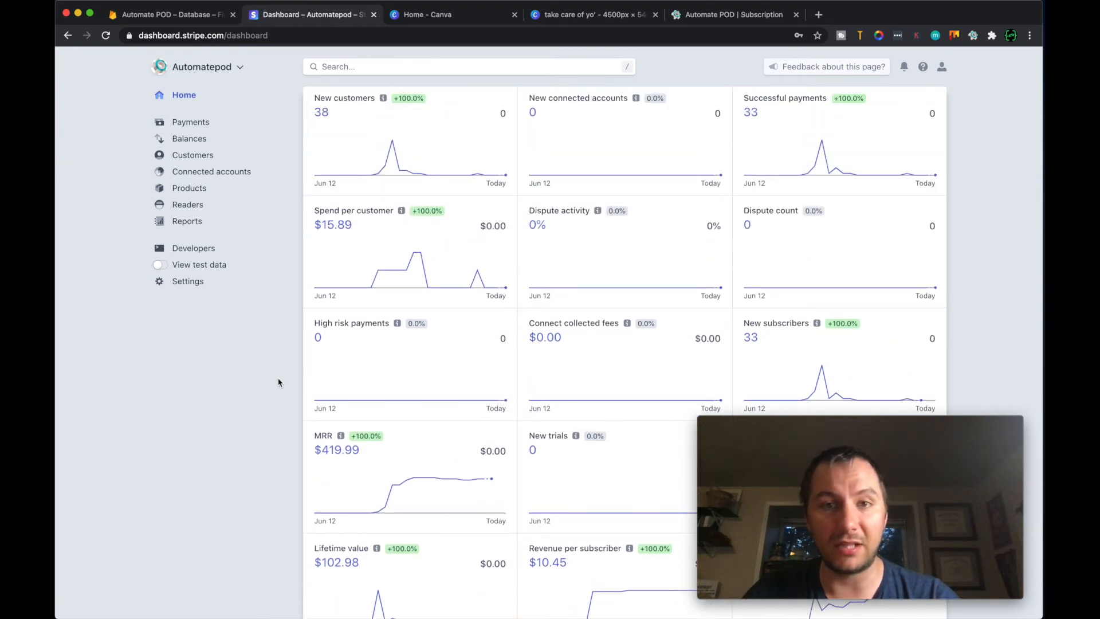
scroll("down", 3)
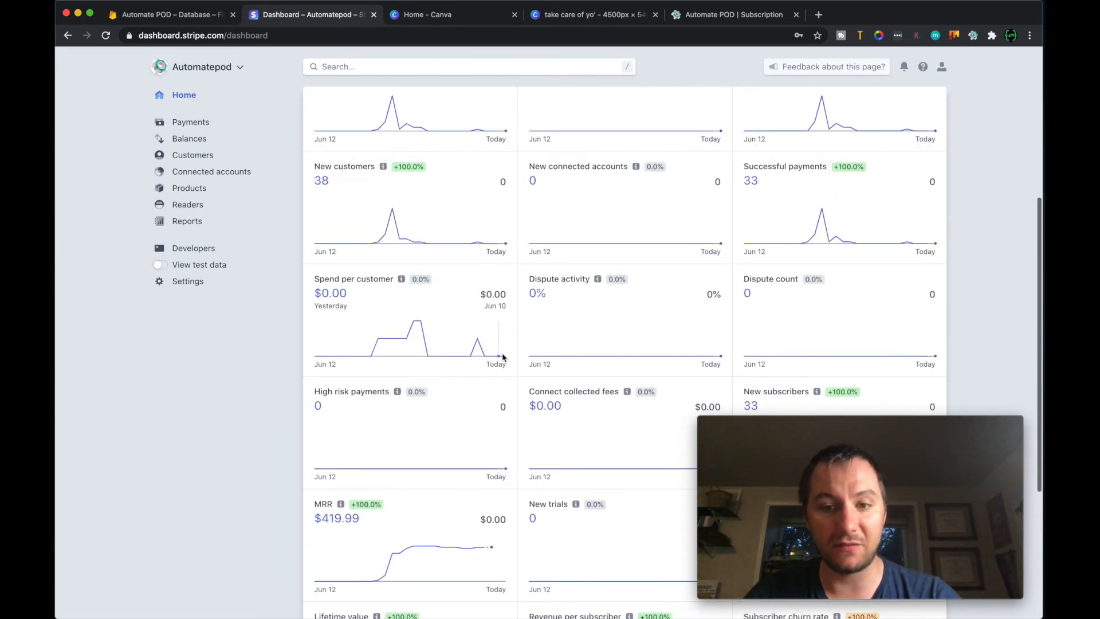
scroll("down", 3)
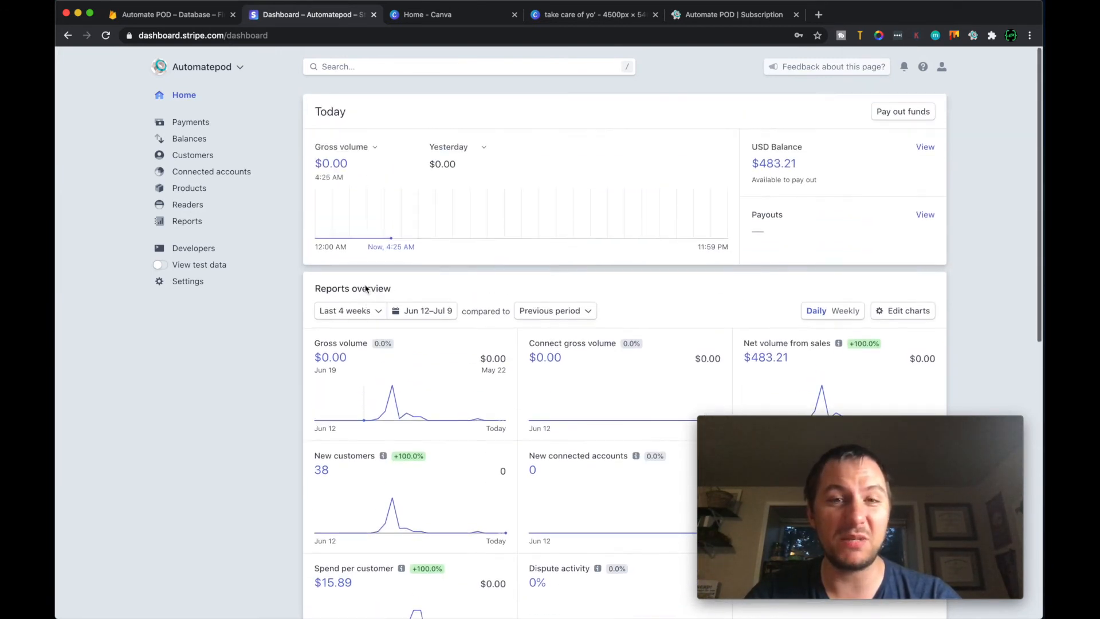
type("3")
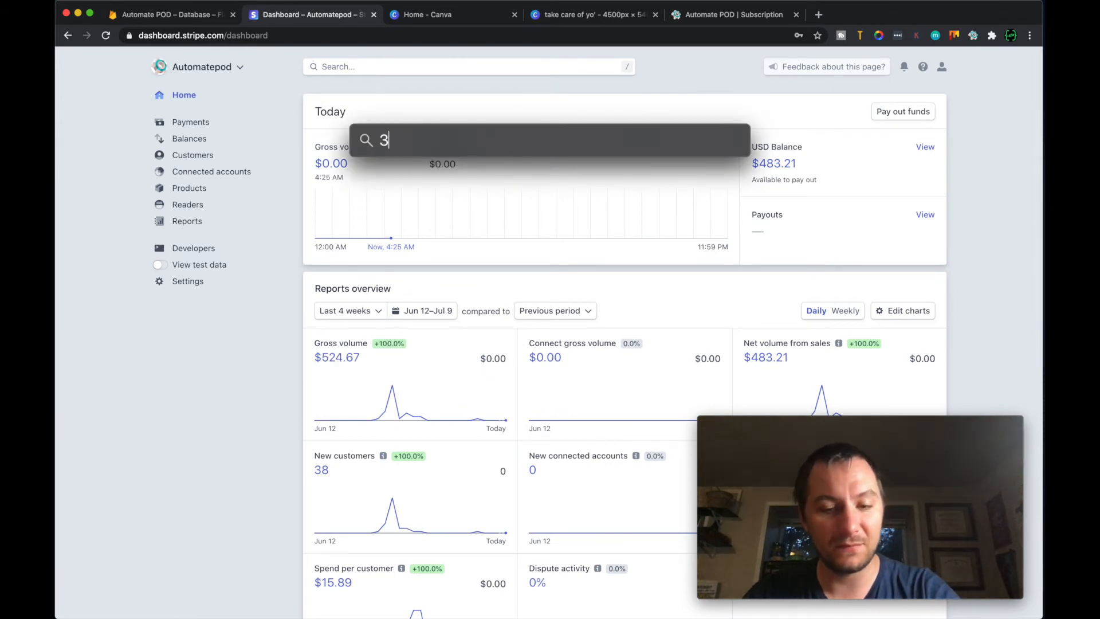
type("0*")
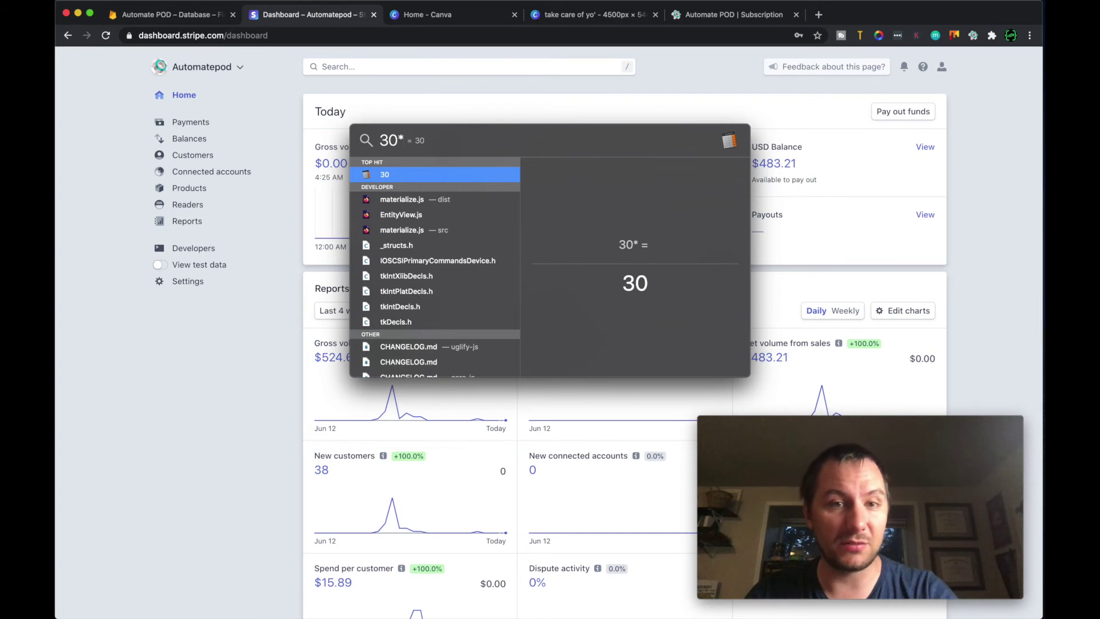
type("15*12")
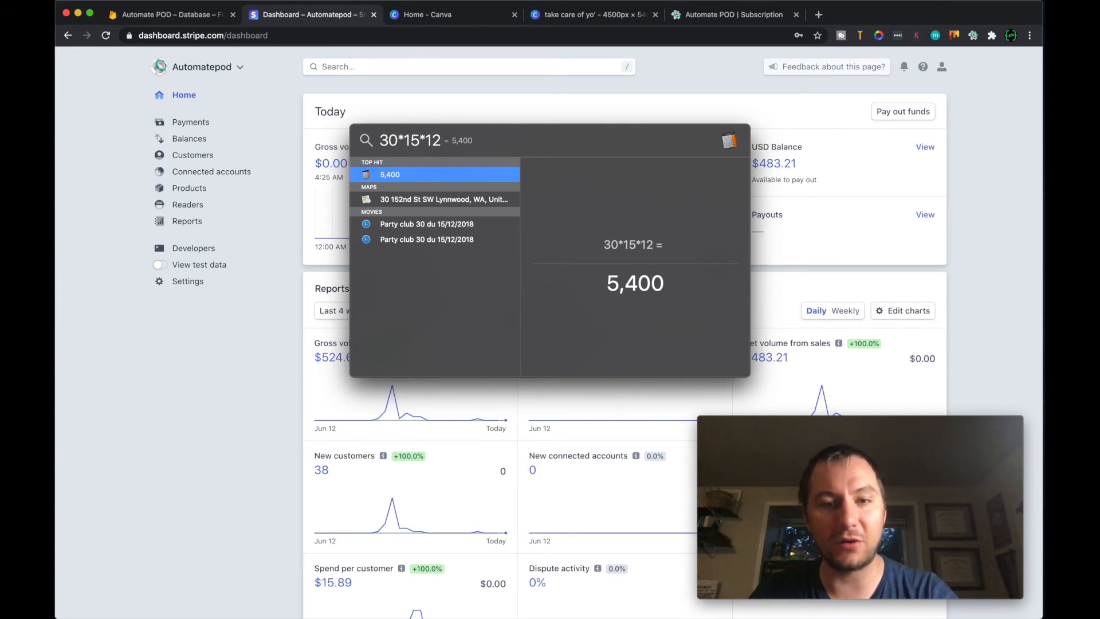
key("Escape")
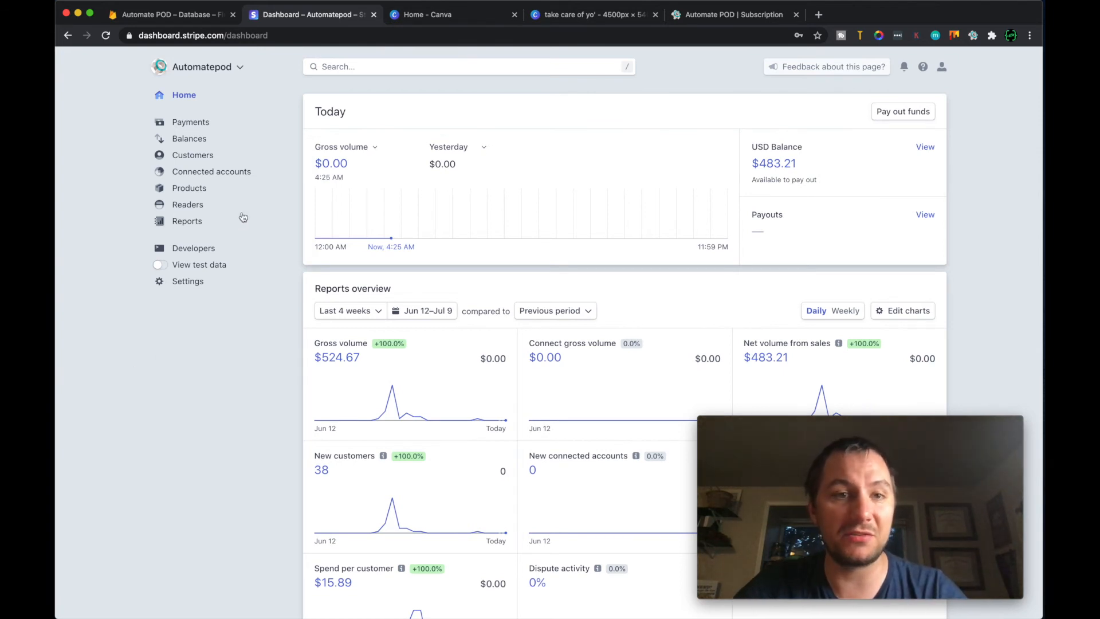
mouse_move(310, 94)
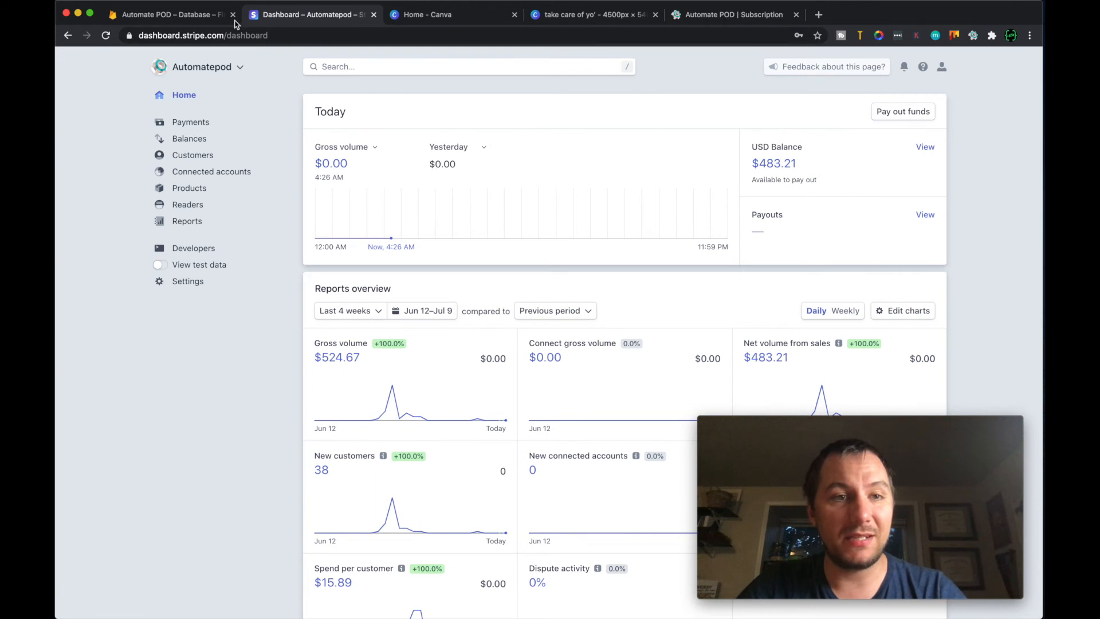
mouse_move(287, 35)
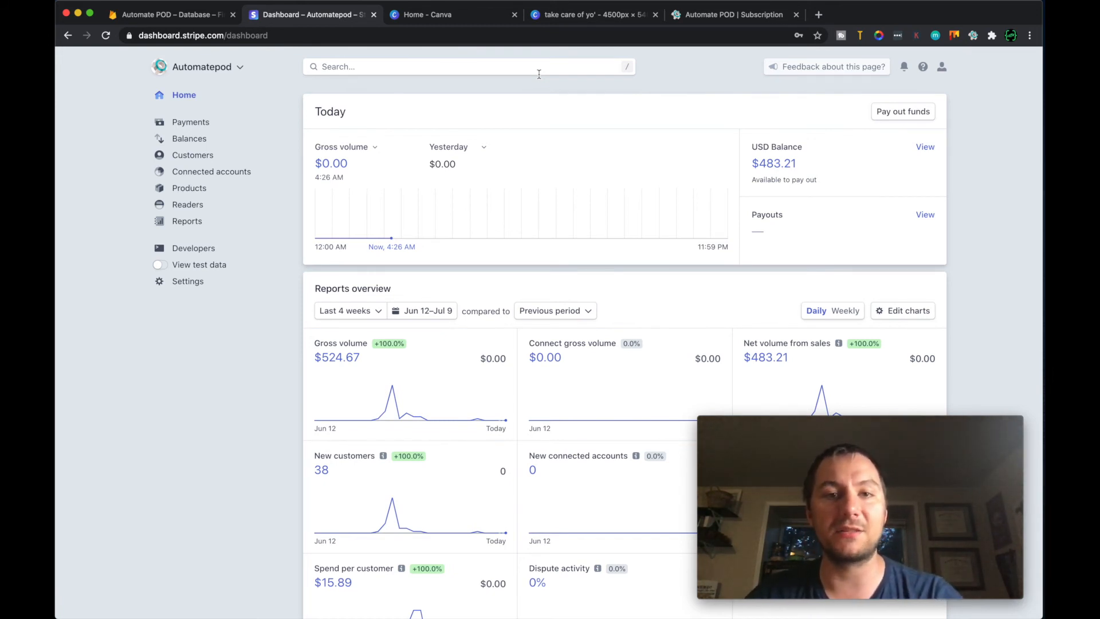
Step: Switch to the Automate POD – Database tab showing the Firebase Firestore
left_click(172, 15)
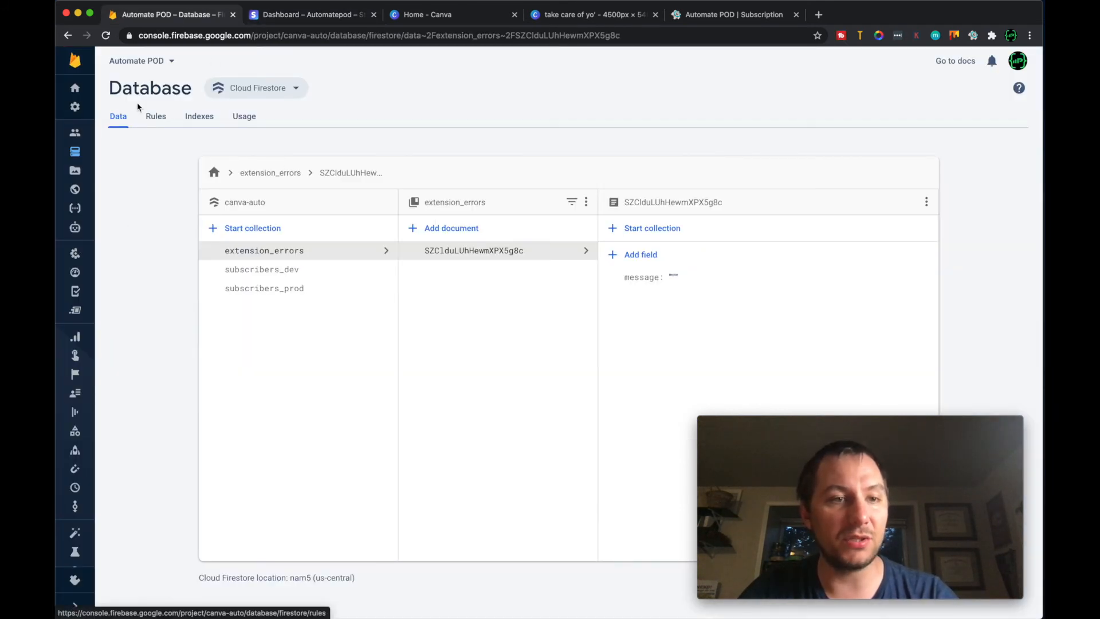
mouse_move(106, 238)
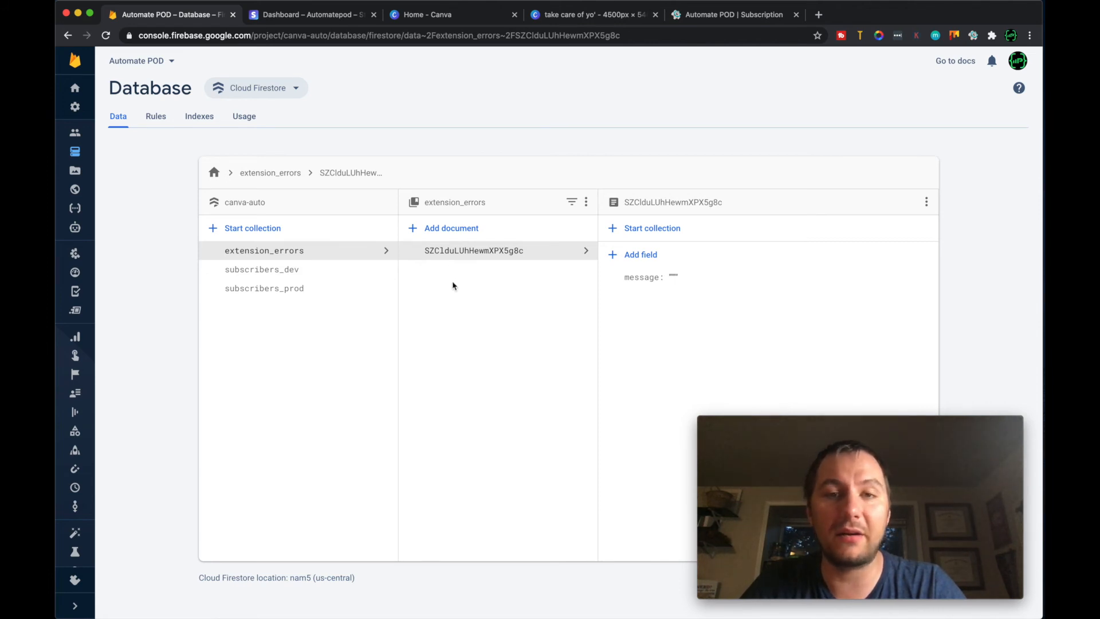
mouse_move(529, 325)
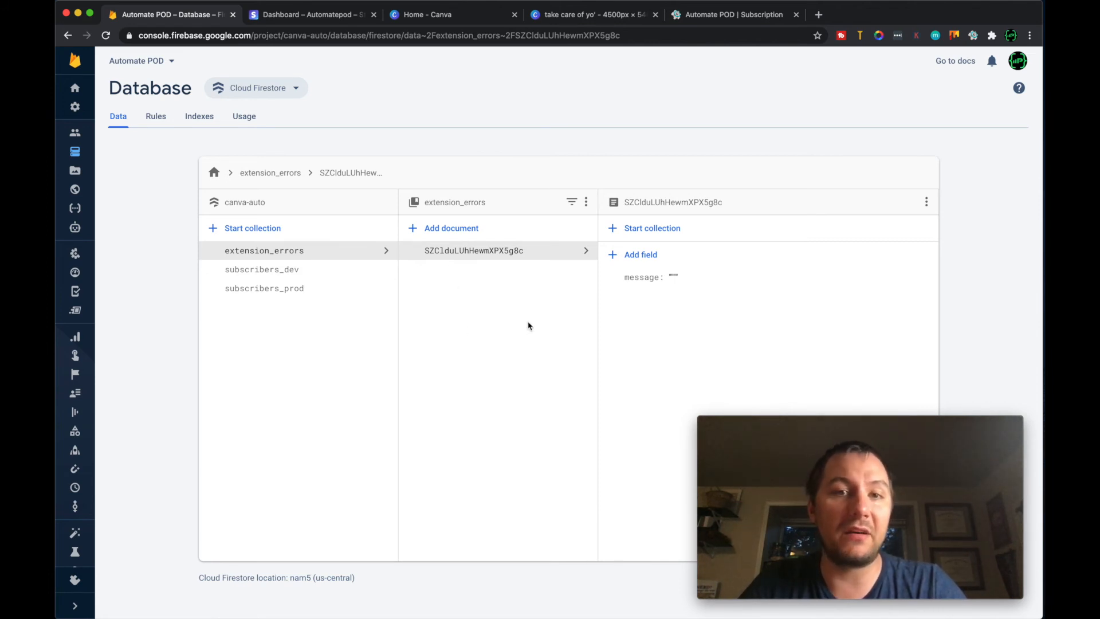
mouse_move(435, 306)
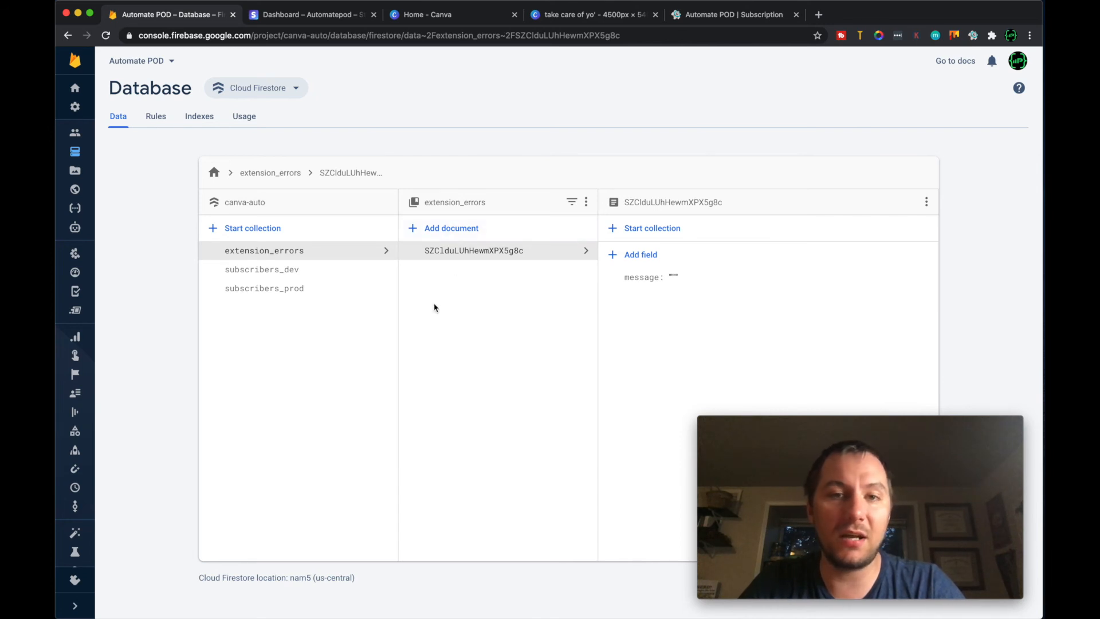
mouse_move(447, 282)
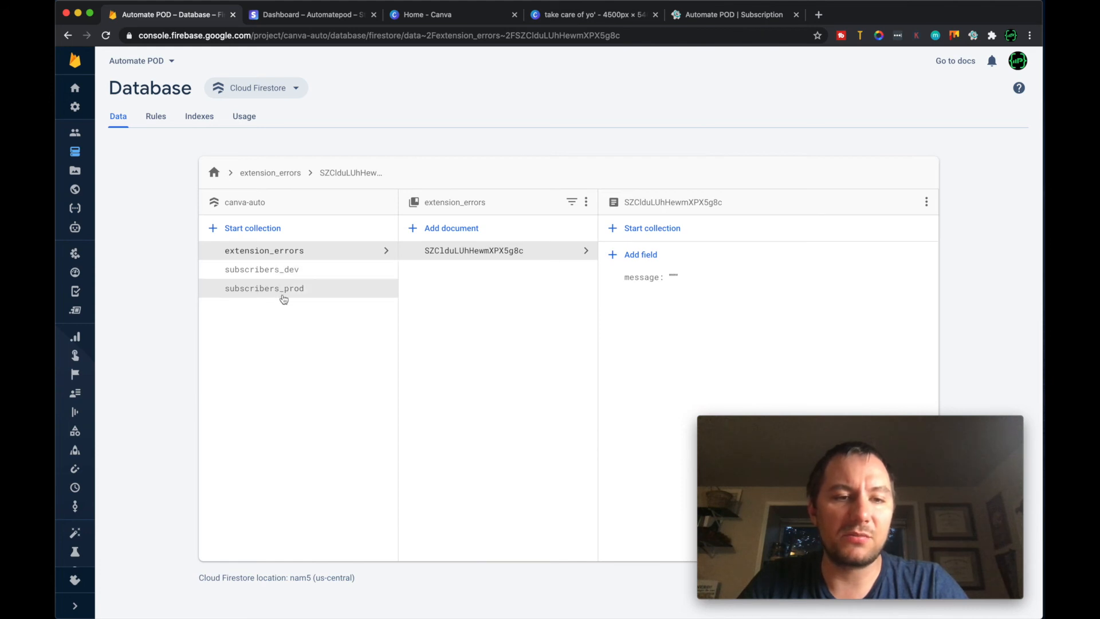
left_click(264, 289)
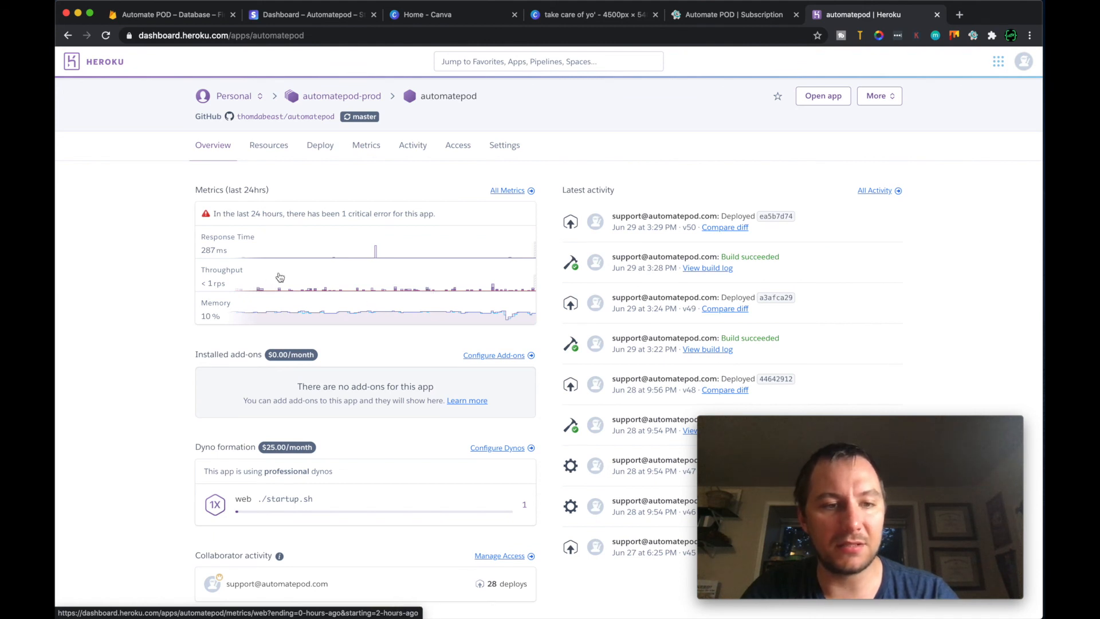
mouse_move(316, 327)
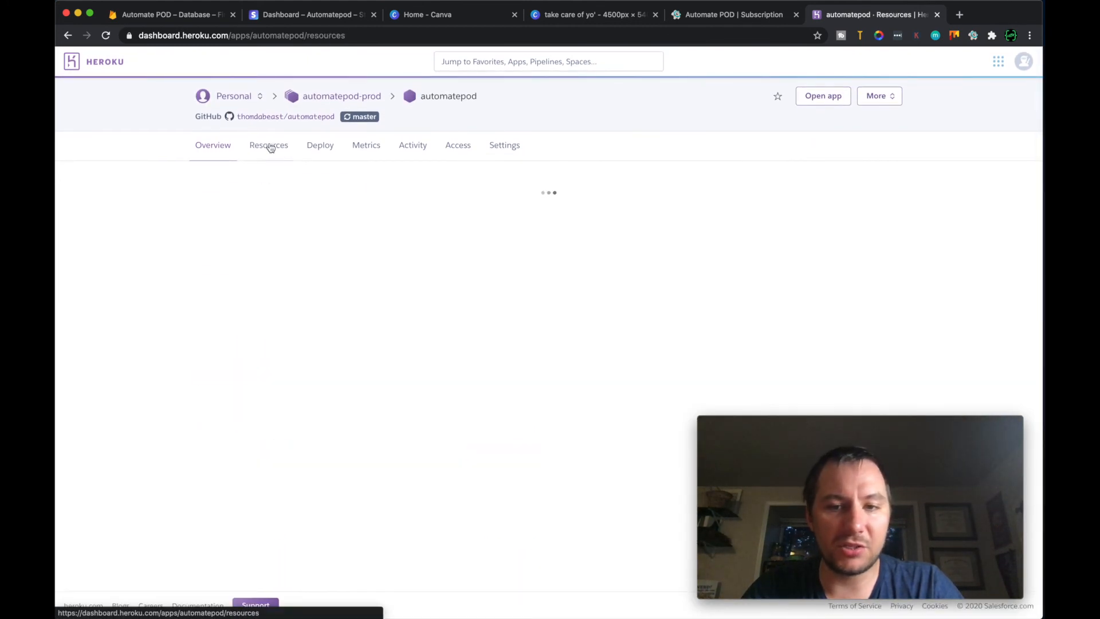
Step: Review the automatepod app's Resources and Deploy settings, showing GitHub connected with automatic deploys from master
left_click(268, 146)
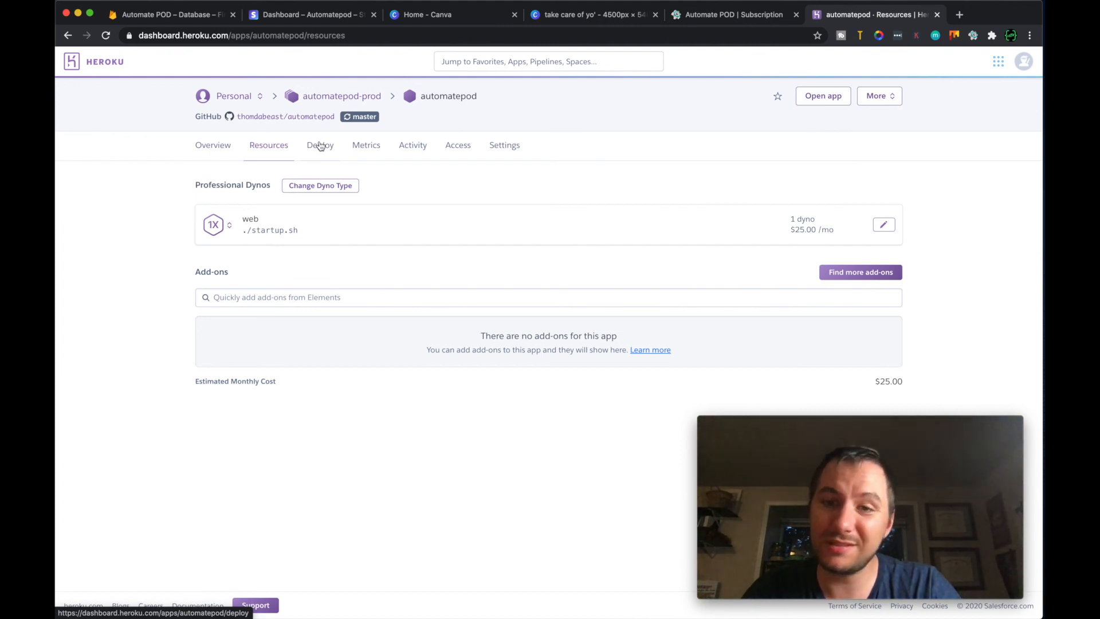
left_click(320, 145)
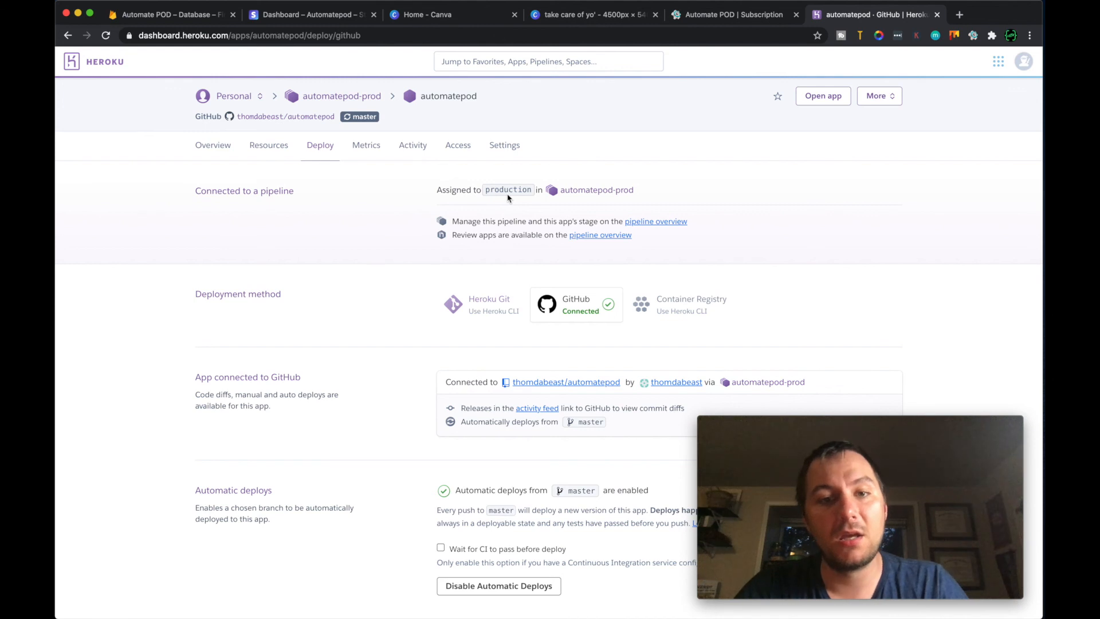
mouse_move(472, 213)
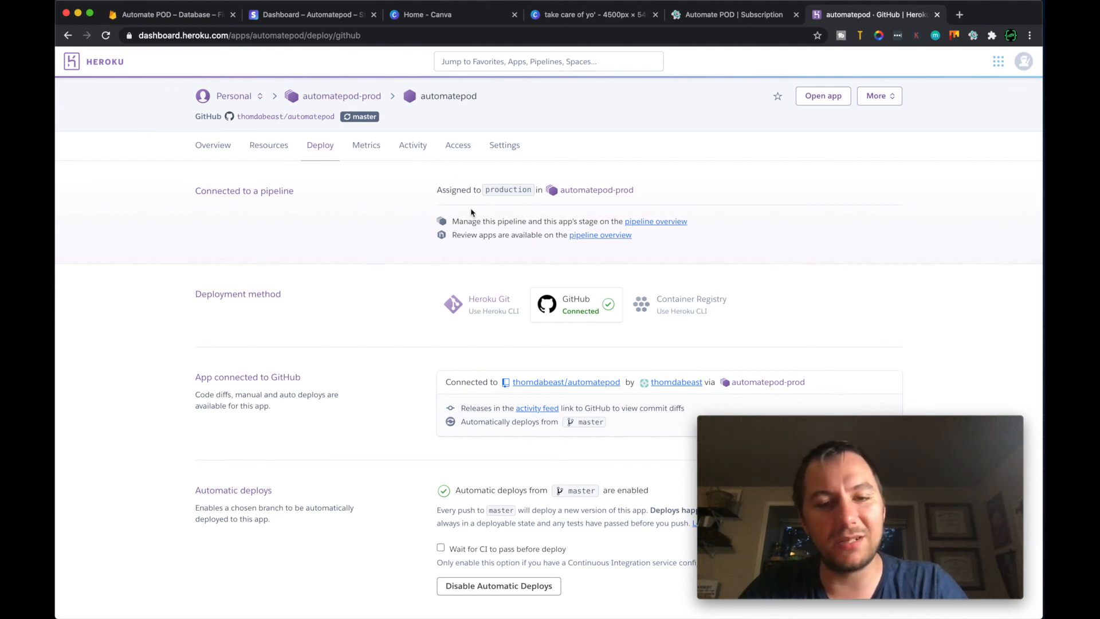
scroll("down", 3)
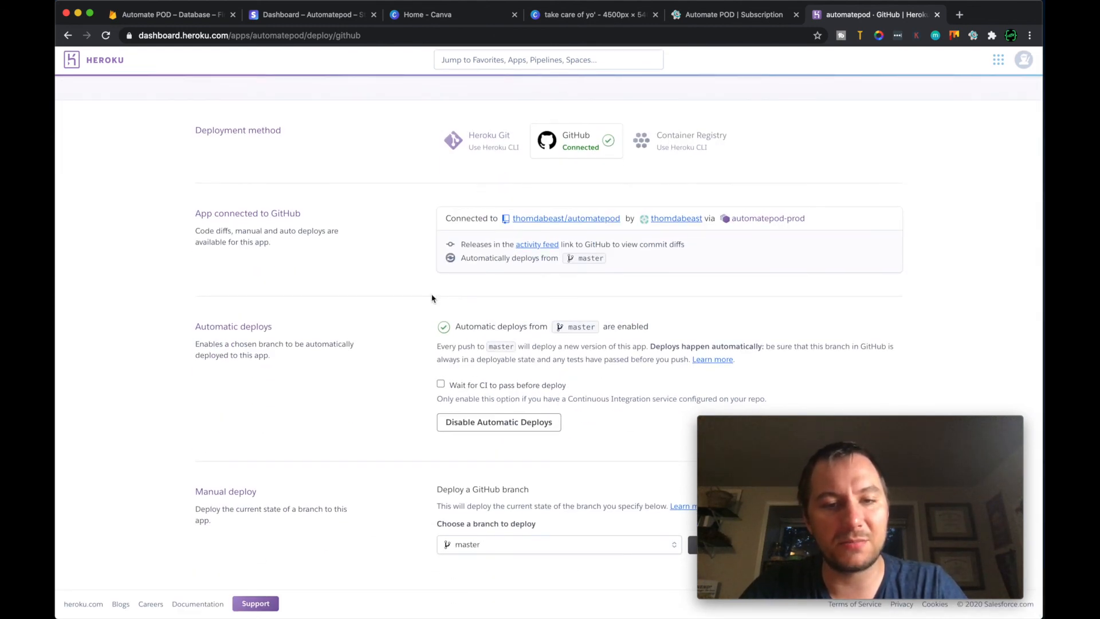